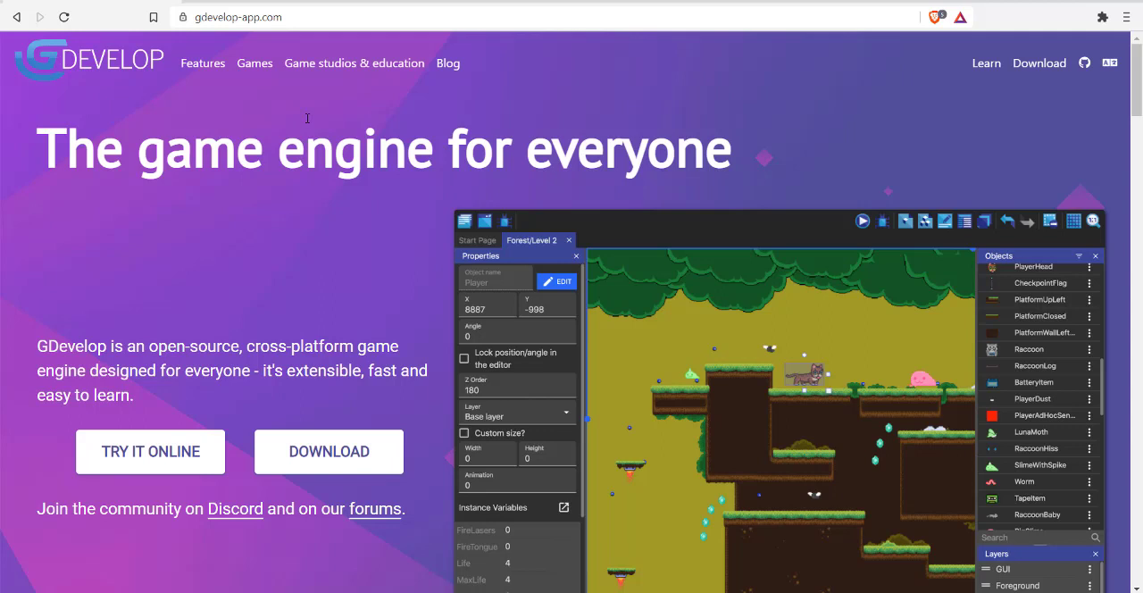
{"action": "mouse_move", "coordinate": [123, 75]}
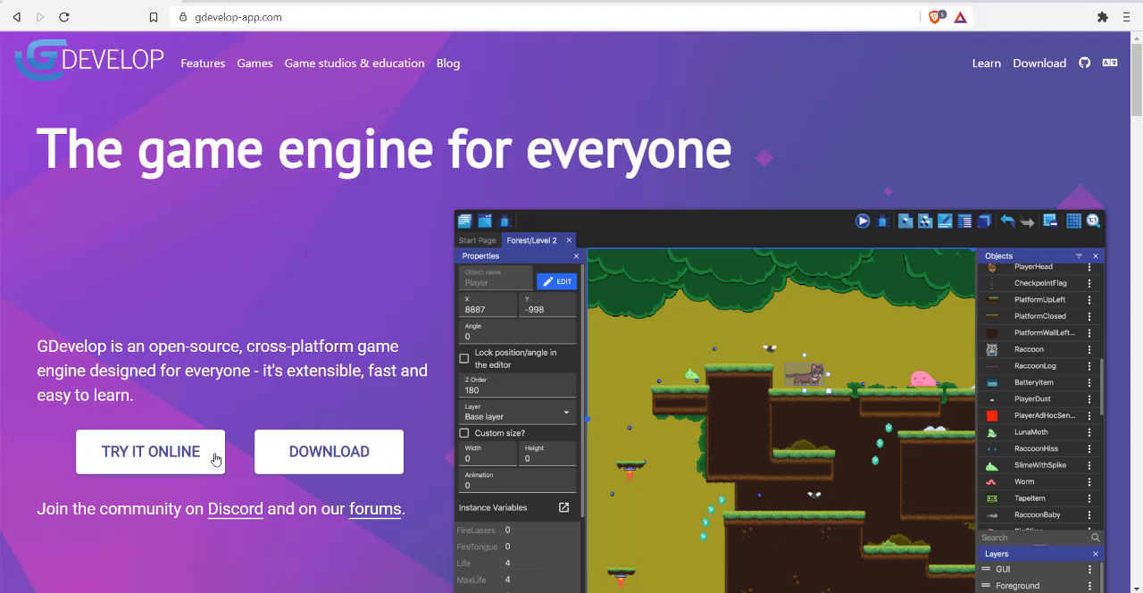
- Launch the online GDevelop editor, landing on the empty Main scene
{"action": "left_click", "coordinate": [150, 451]}
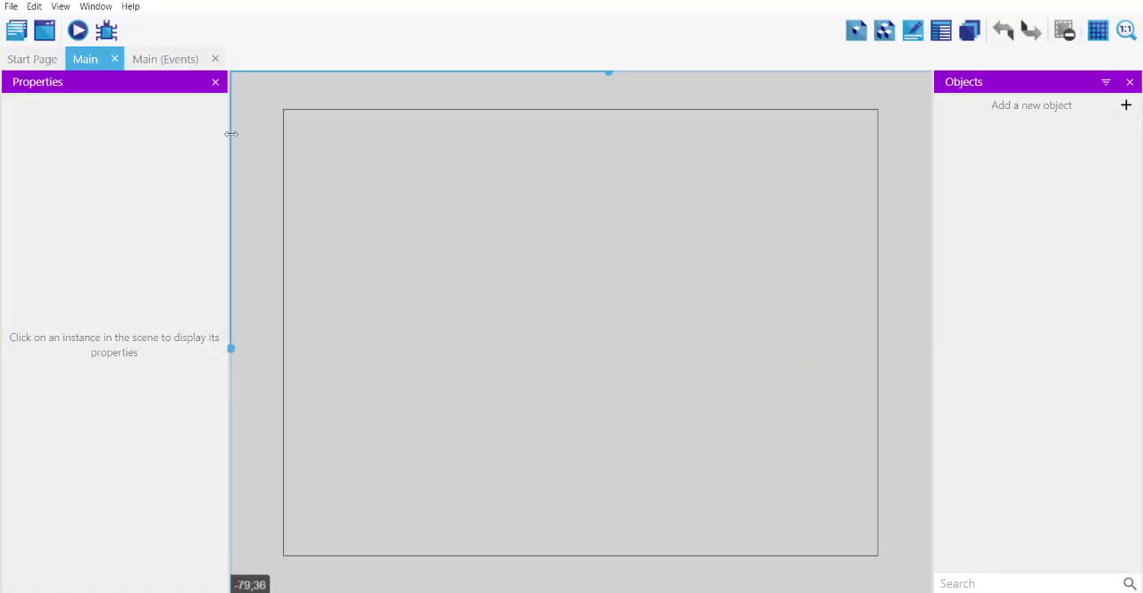
{"action": "mouse_move", "coordinate": [72, 73]}
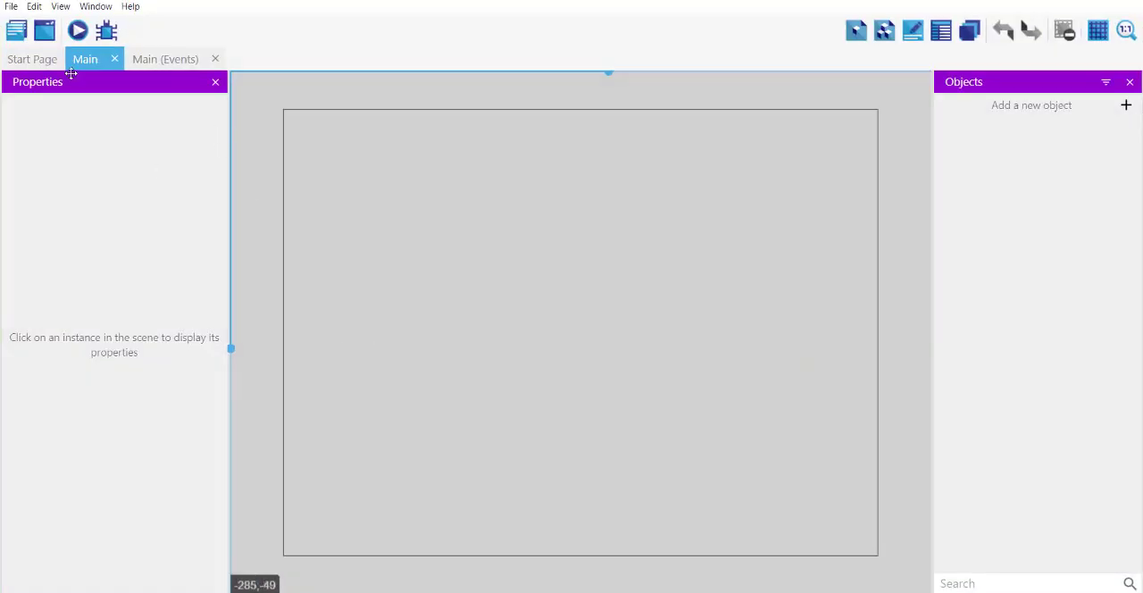
{"action": "mouse_move", "coordinate": [236, 170]}
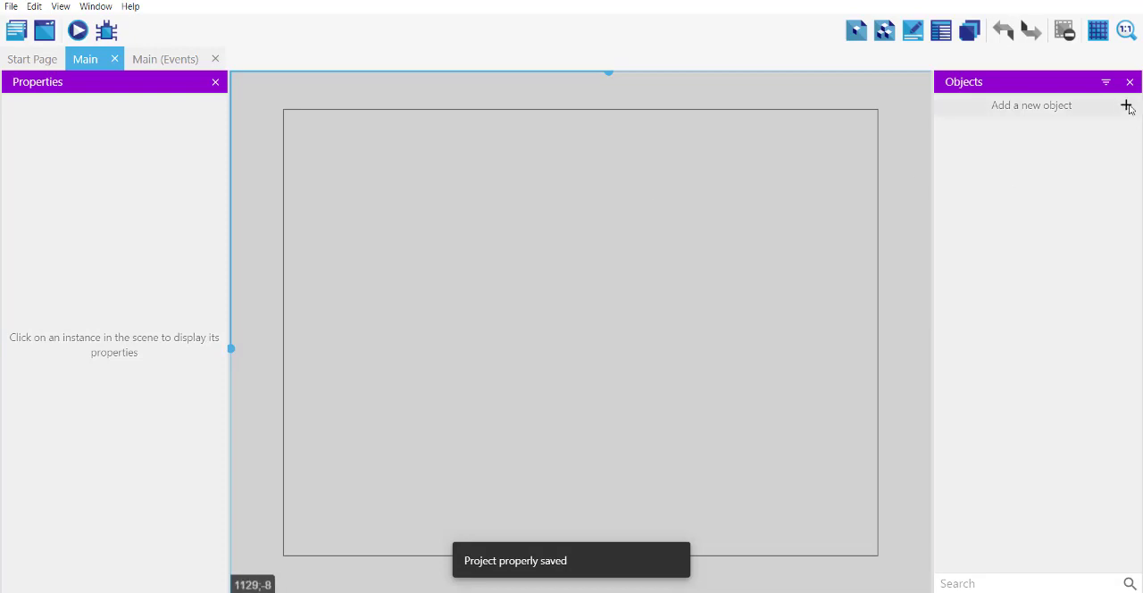
- Open the new-object dialog and view the 'New object from scratch' object types
{"action": "left_click", "coordinate": [1126, 106]}
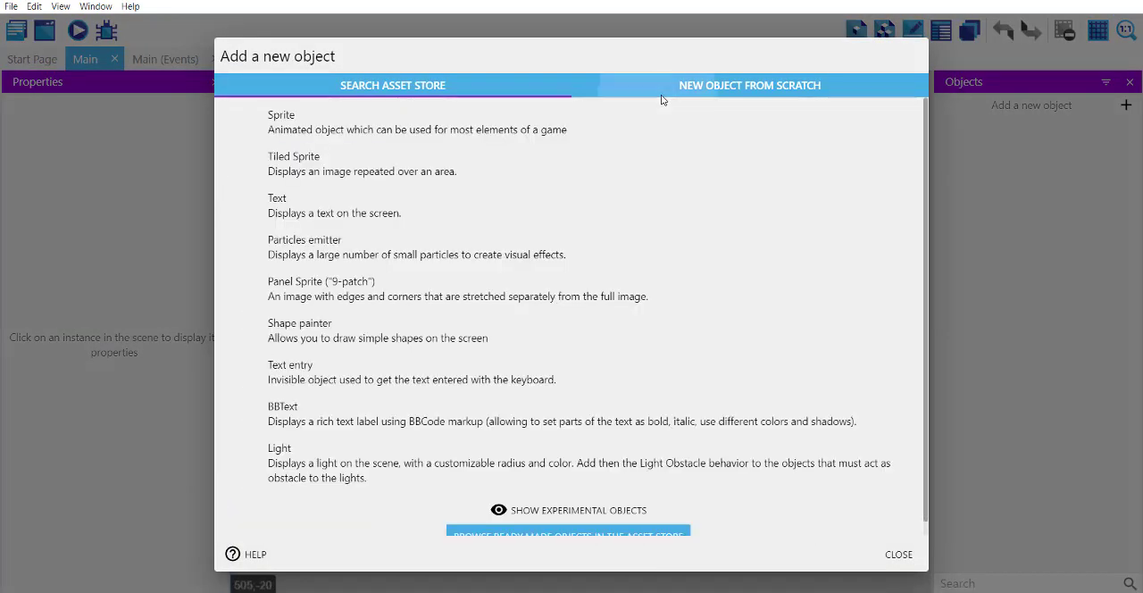
{"action": "left_click", "coordinate": [749, 85]}
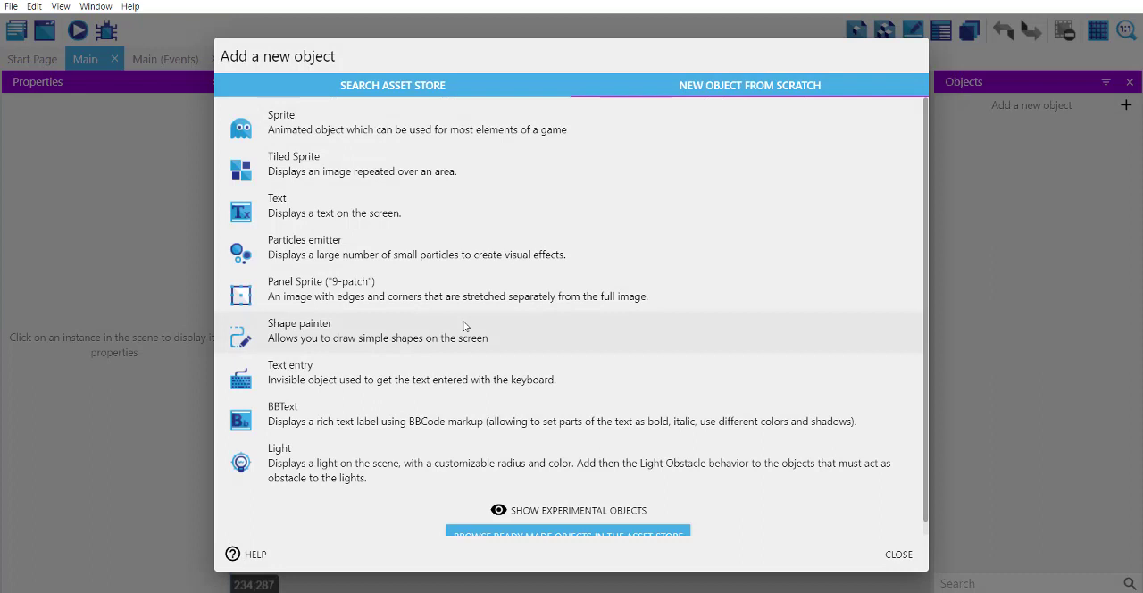
{"action": "mouse_move", "coordinate": [436, 177]}
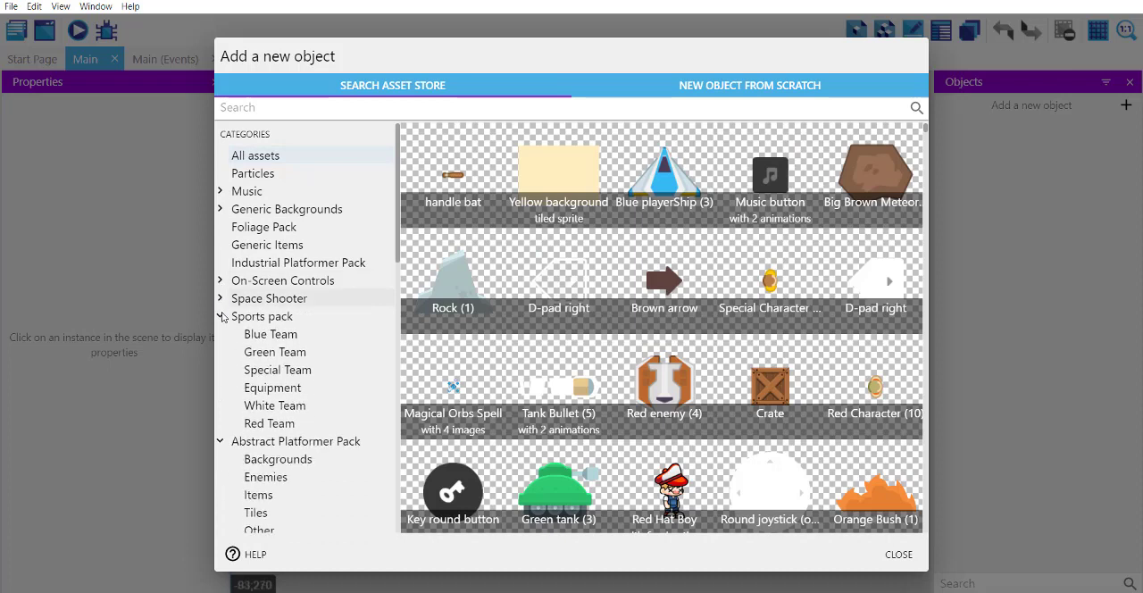
- Browse Abstract Platformer Pack backgrounds, then Generic Backgrounds > Background Elements tiled sprites
{"action": "left_click", "coordinate": [221, 316]}
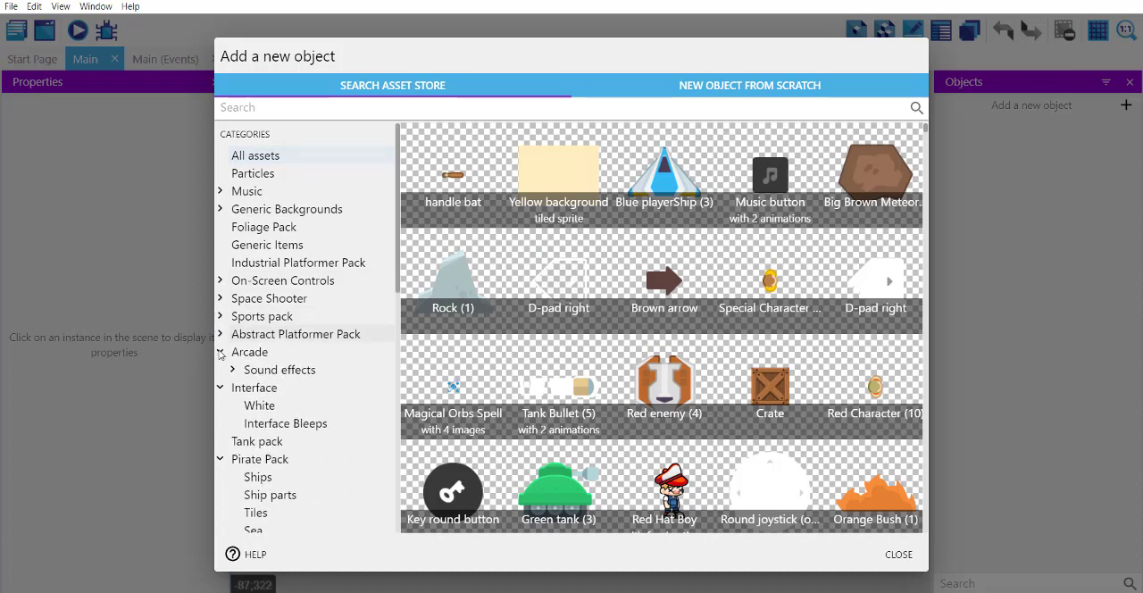
{"action": "left_click", "coordinate": [220, 334]}
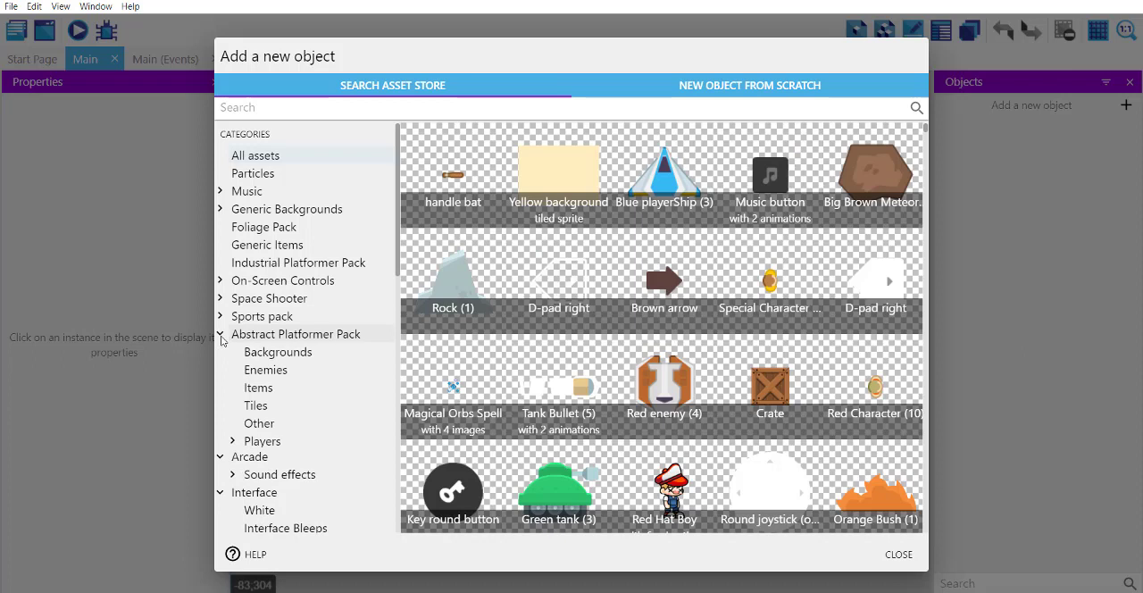
{"action": "left_click", "coordinate": [278, 351]}
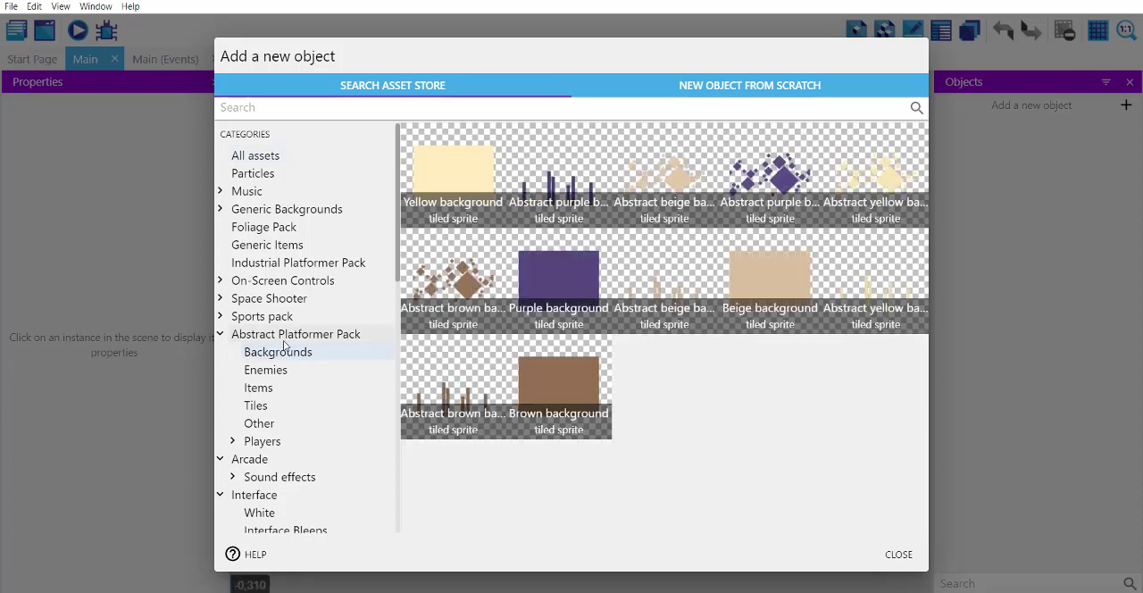
{"action": "mouse_move", "coordinate": [496, 159]}
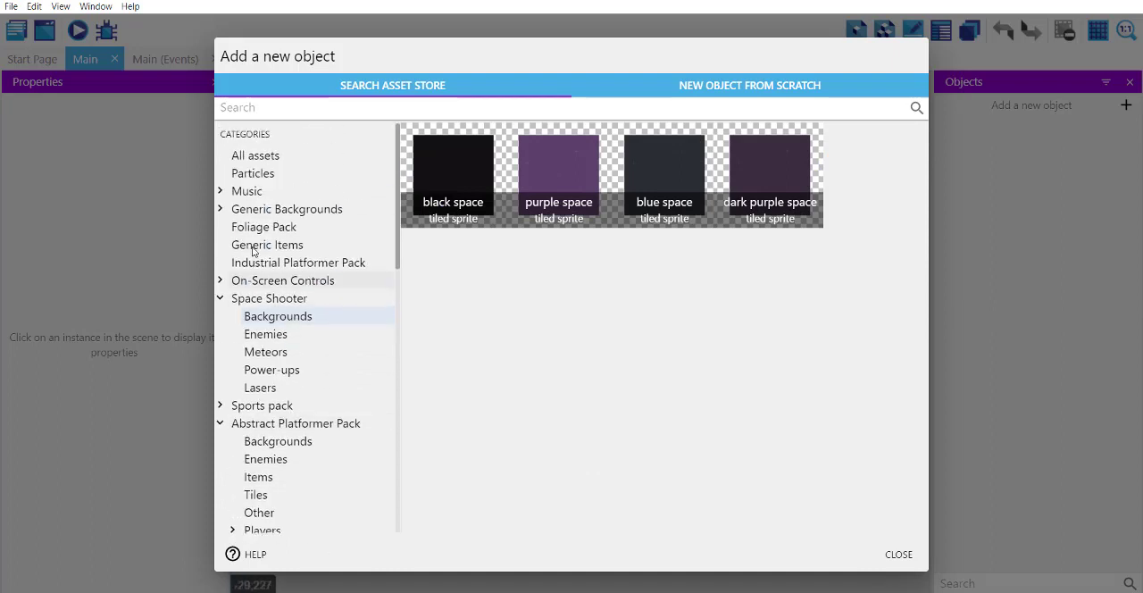
{"action": "left_click", "coordinate": [248, 191]}
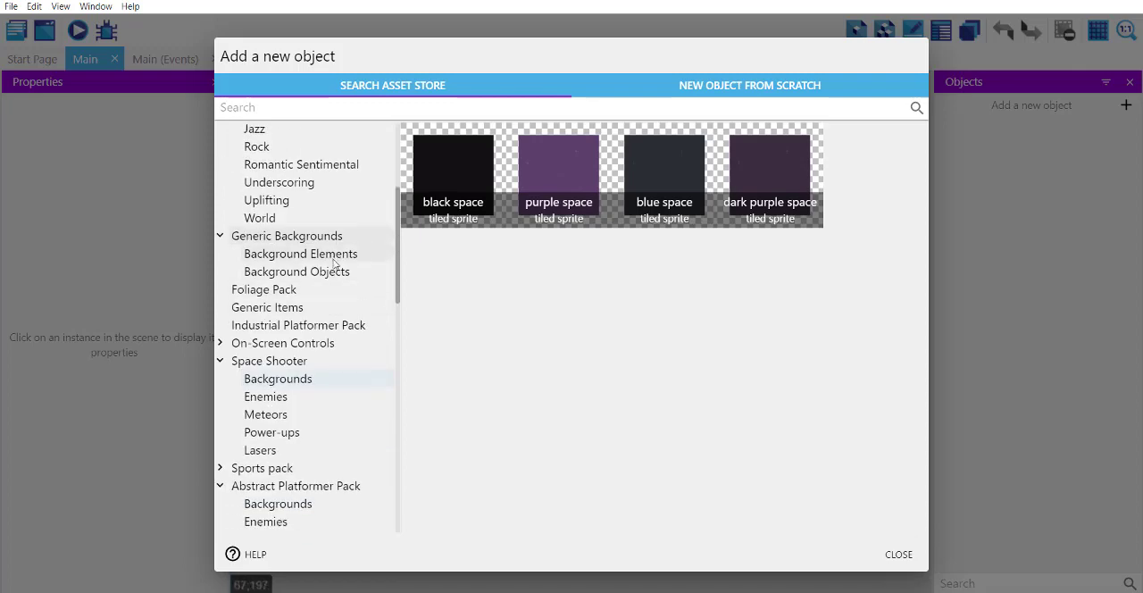
{"action": "left_click", "coordinate": [300, 254]}
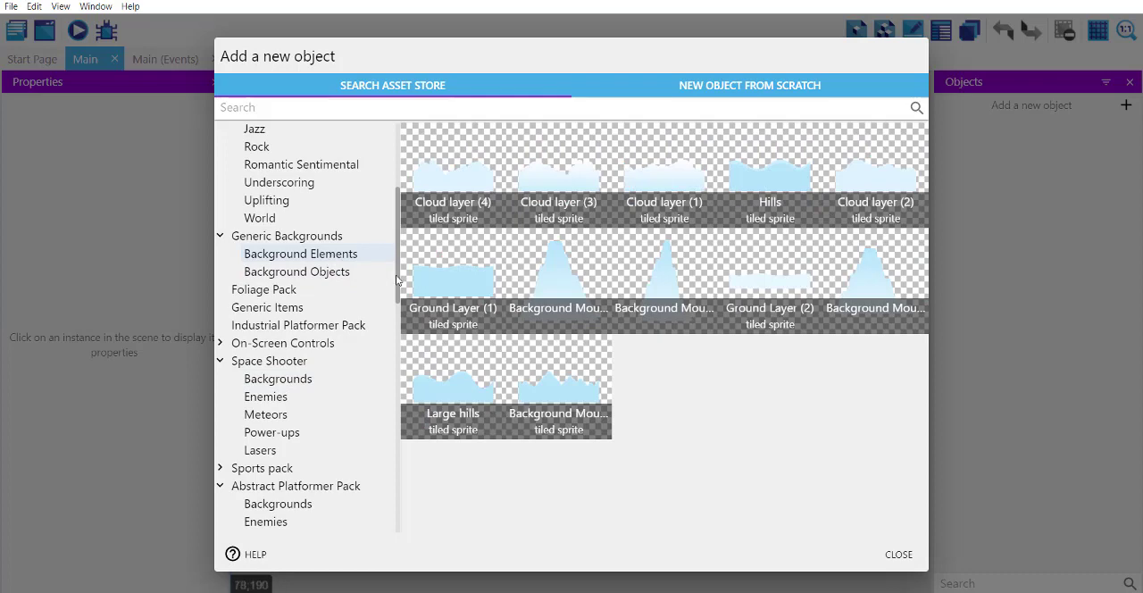
{"action": "scroll", "scroll_direction": "down", "scroll_amount": 3}
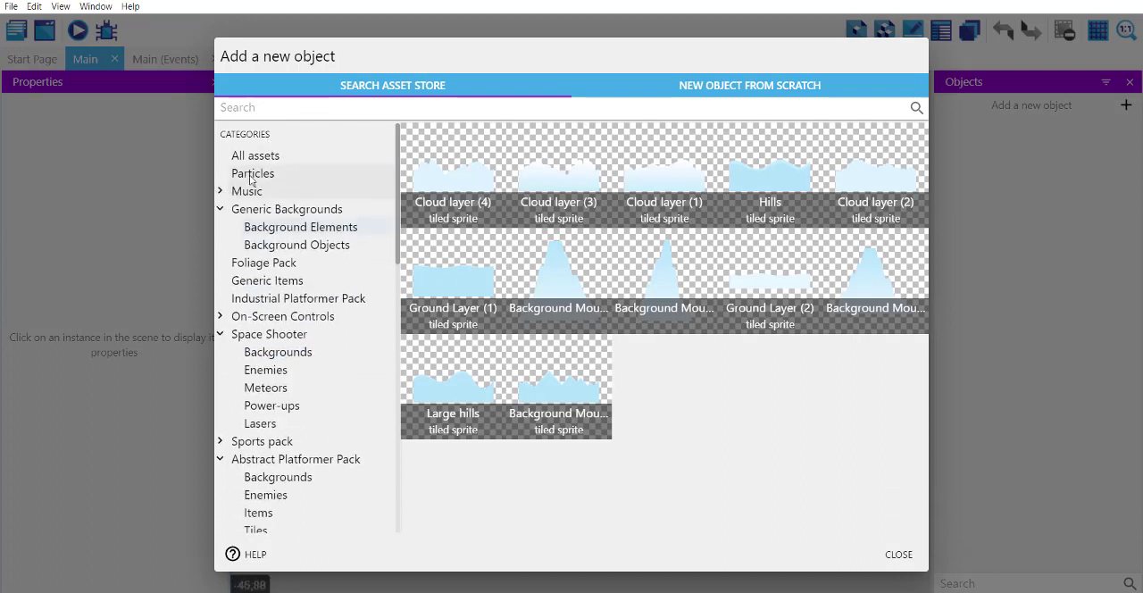
- Add the Energy Explosion particle asset to the game, then close the dialog
{"action": "left_click", "coordinate": [253, 173]}
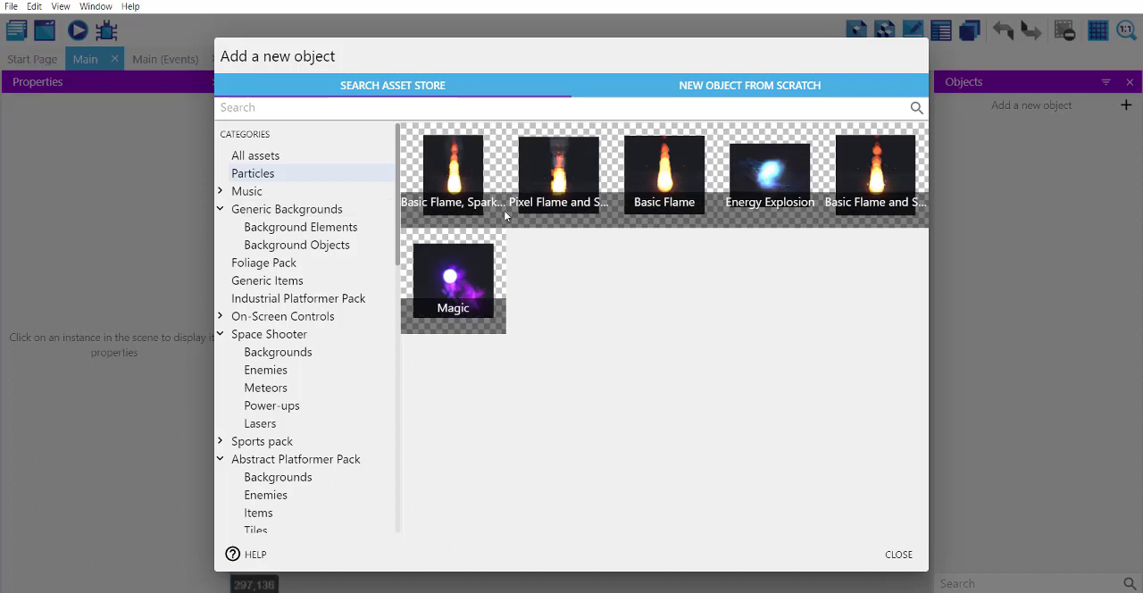
{"action": "mouse_move", "coordinate": [523, 211]}
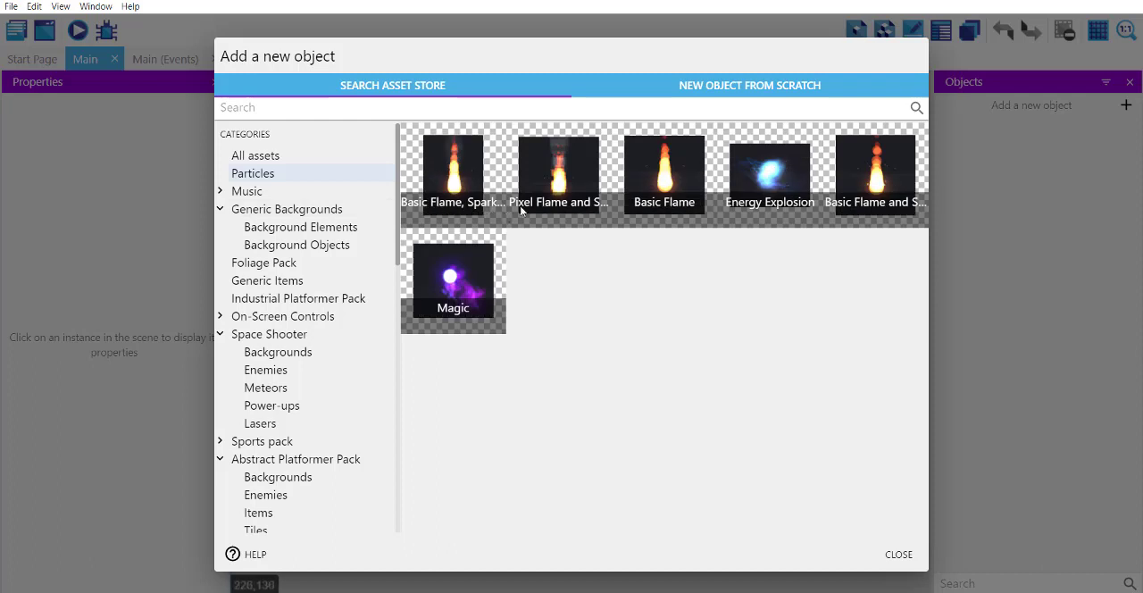
{"action": "left_click", "coordinate": [769, 170]}
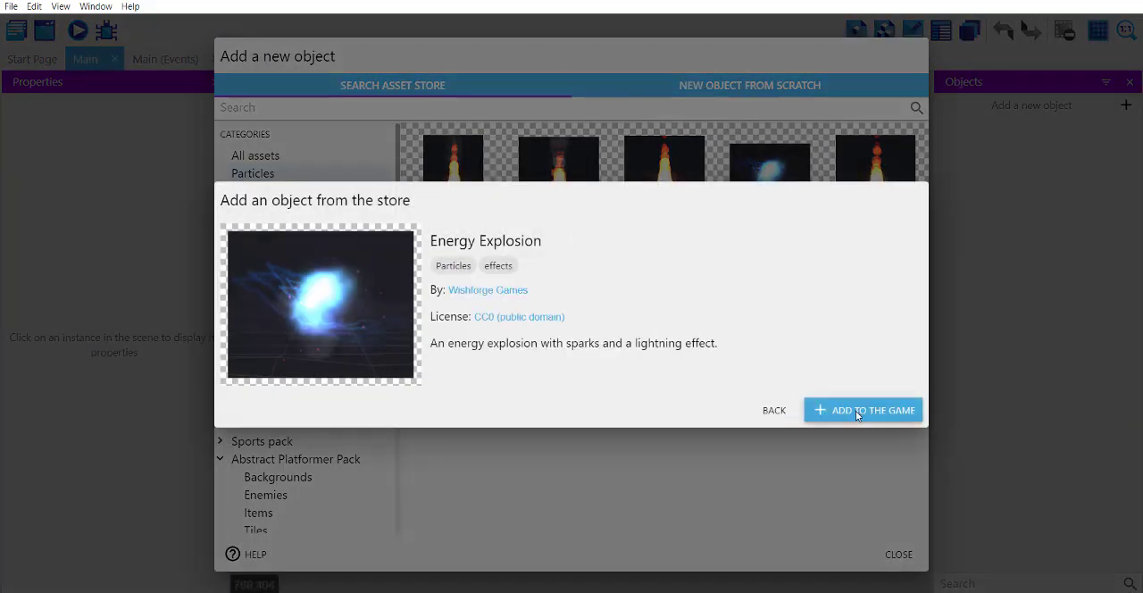
{"action": "left_click", "coordinate": [862, 410]}
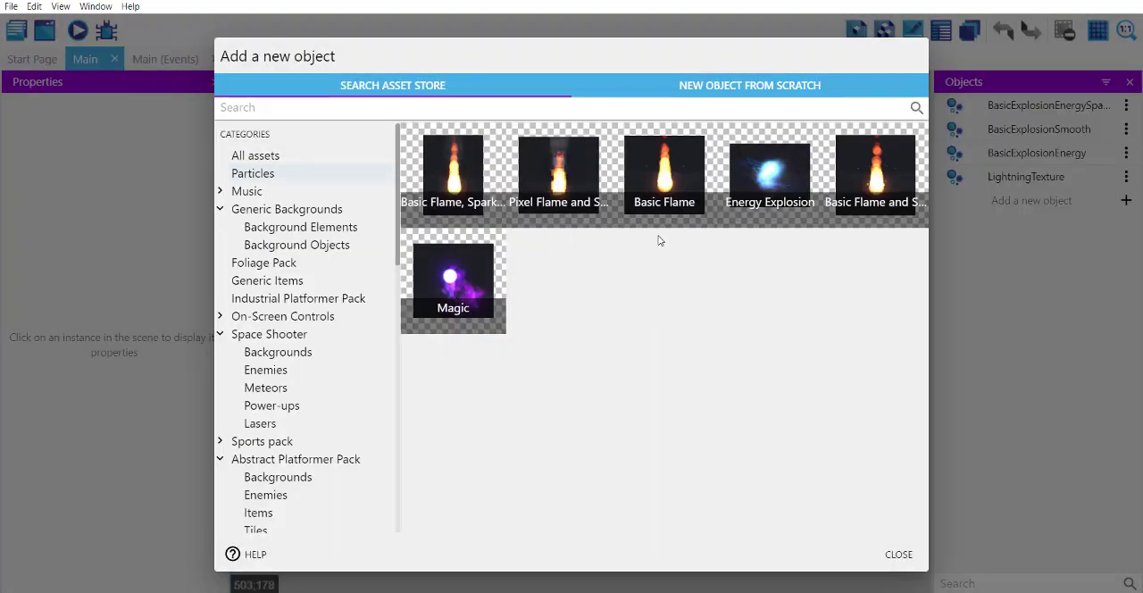
{"action": "left_click", "coordinate": [769, 170]}
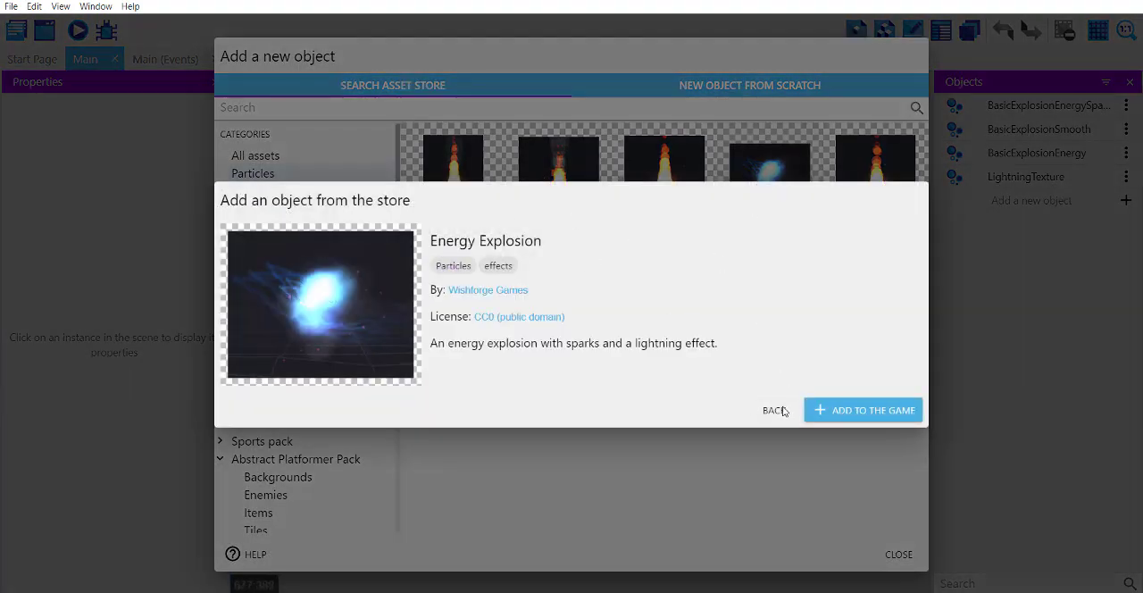
{"action": "left_click", "coordinate": [774, 410]}
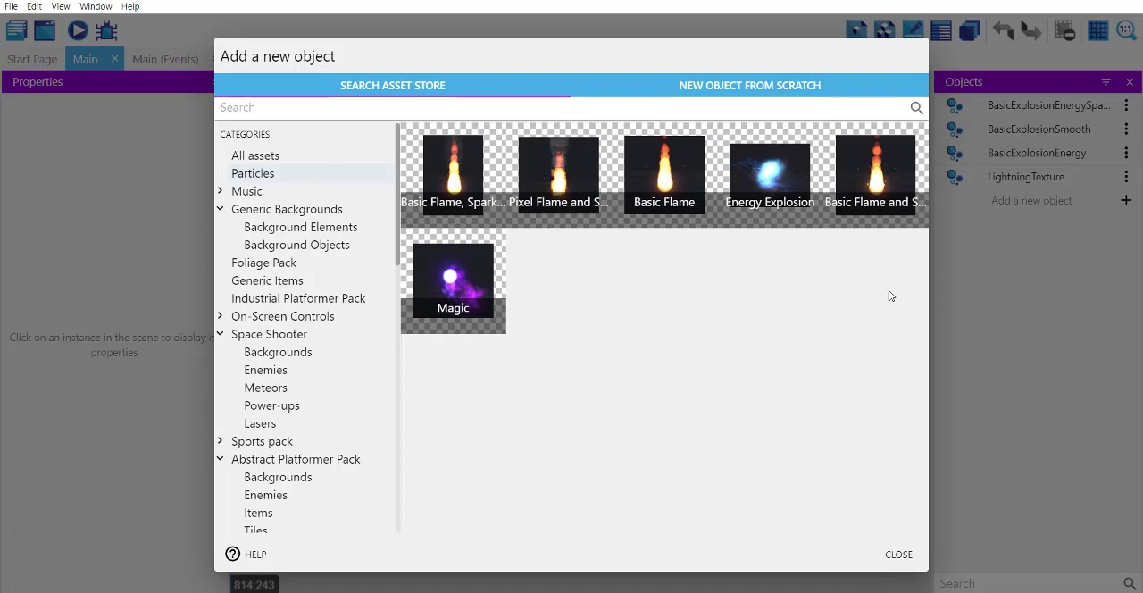
{"action": "left_click", "coordinate": [899, 553]}
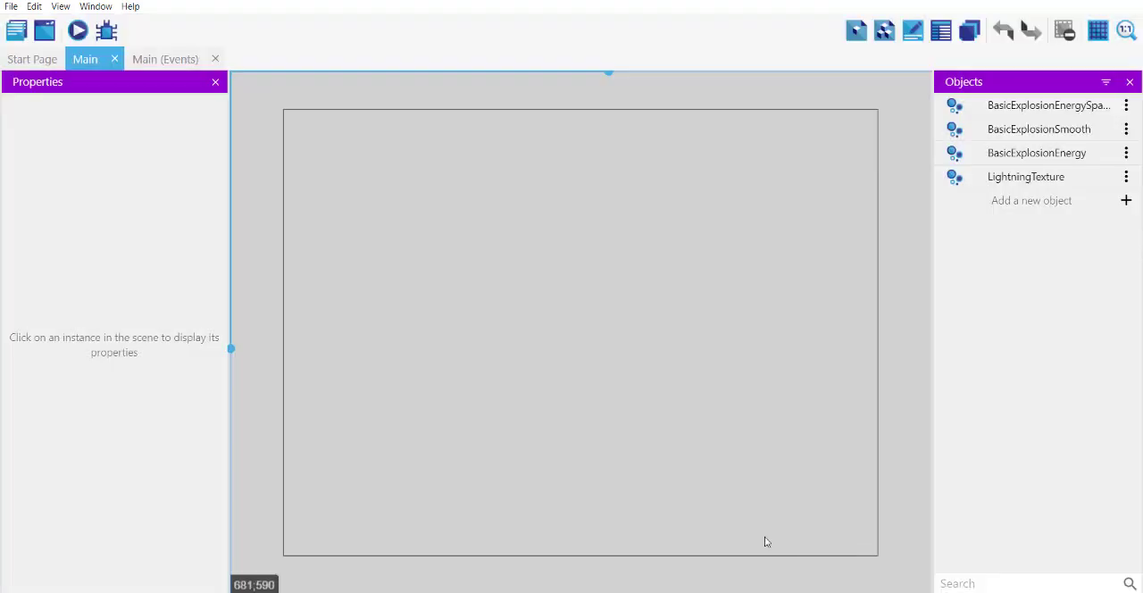
- Create a Tiled Sprite object named 'background' and bring up its image choices
{"action": "left_click", "coordinate": [1031, 200]}
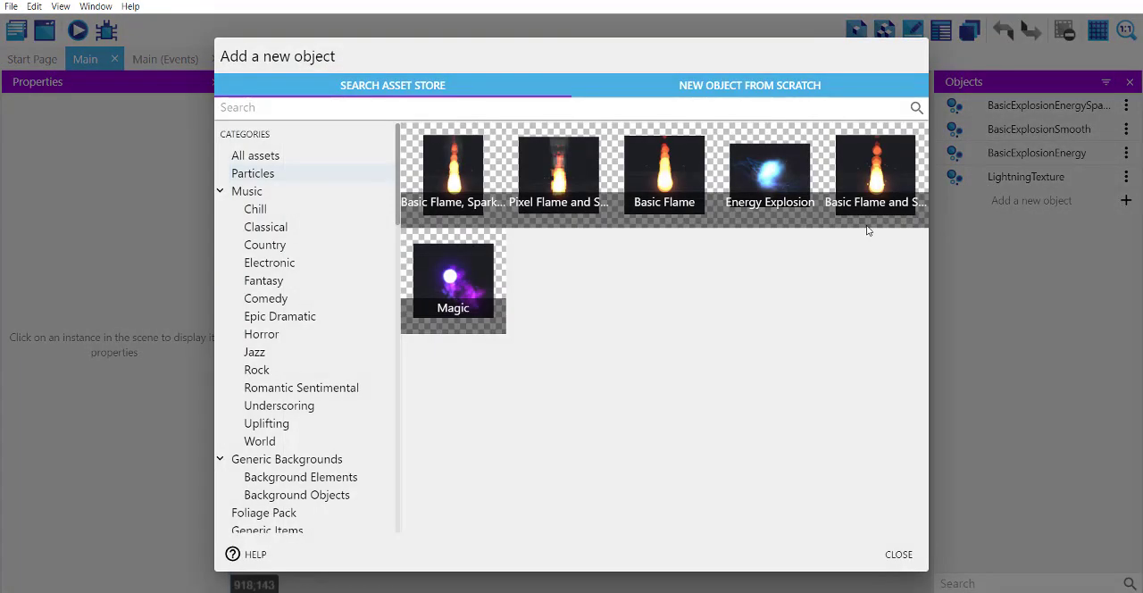
{"action": "left_click", "coordinate": [750, 85]}
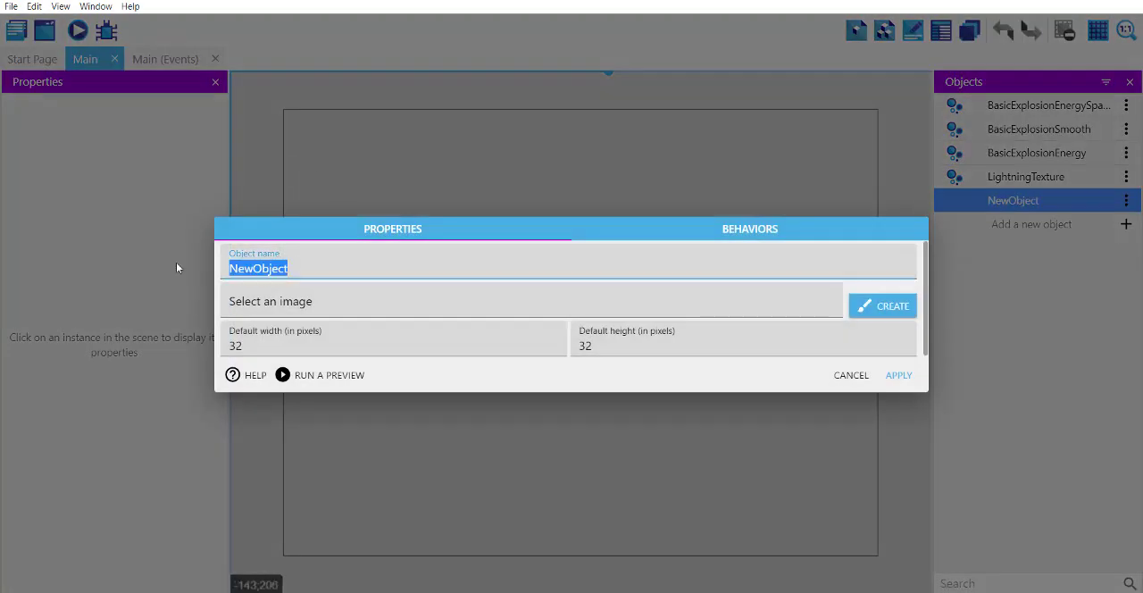
{"action": "type", "text": "background"}
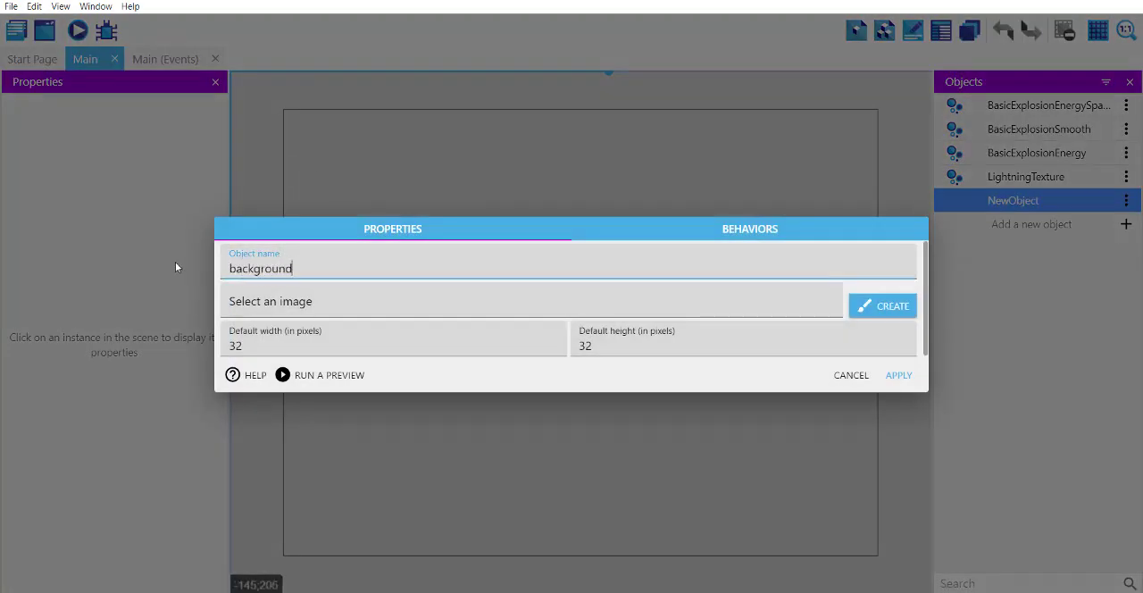
{"action": "left_click", "coordinate": [532, 301]}
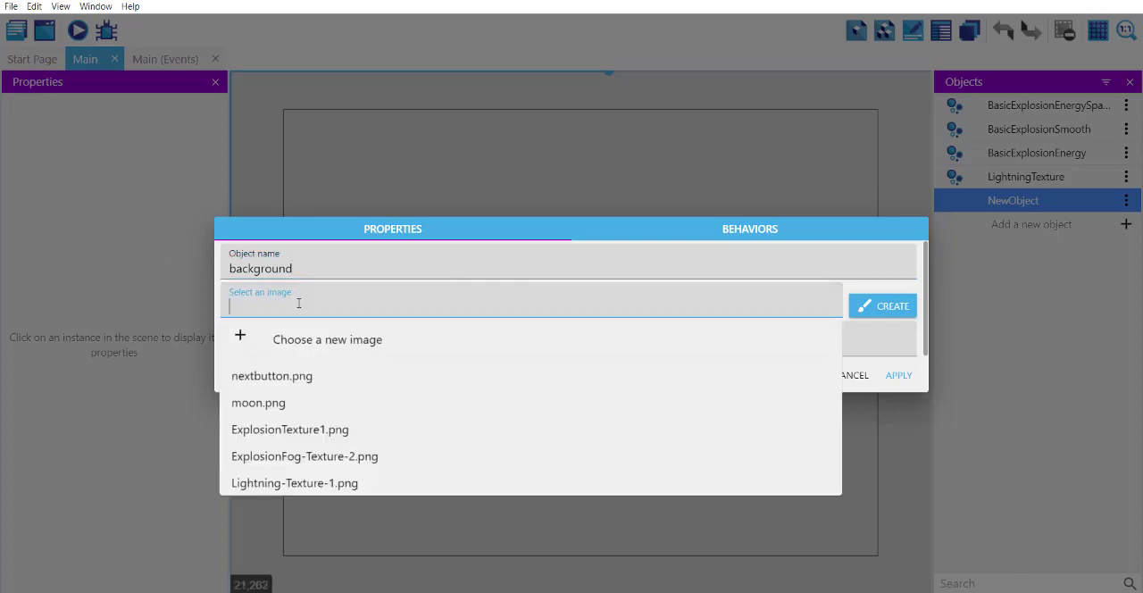
- Set the background image to Cartoon_Forest_BG_02.png from Desktop > Game > Assets
{"action": "left_click", "coordinate": [327, 339]}
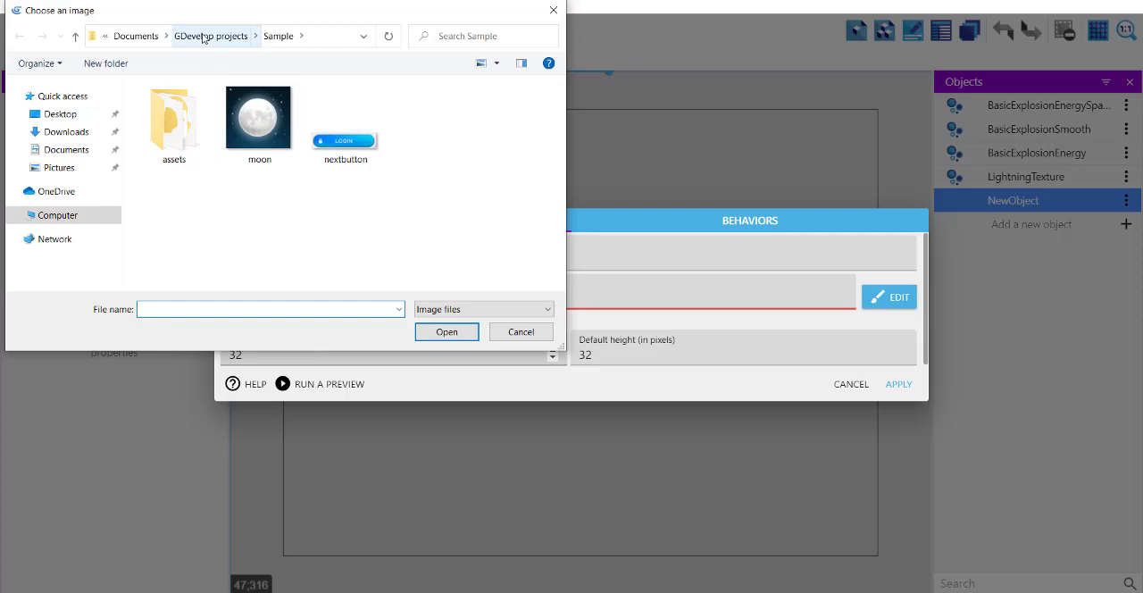
{"action": "left_click", "coordinate": [56, 215]}
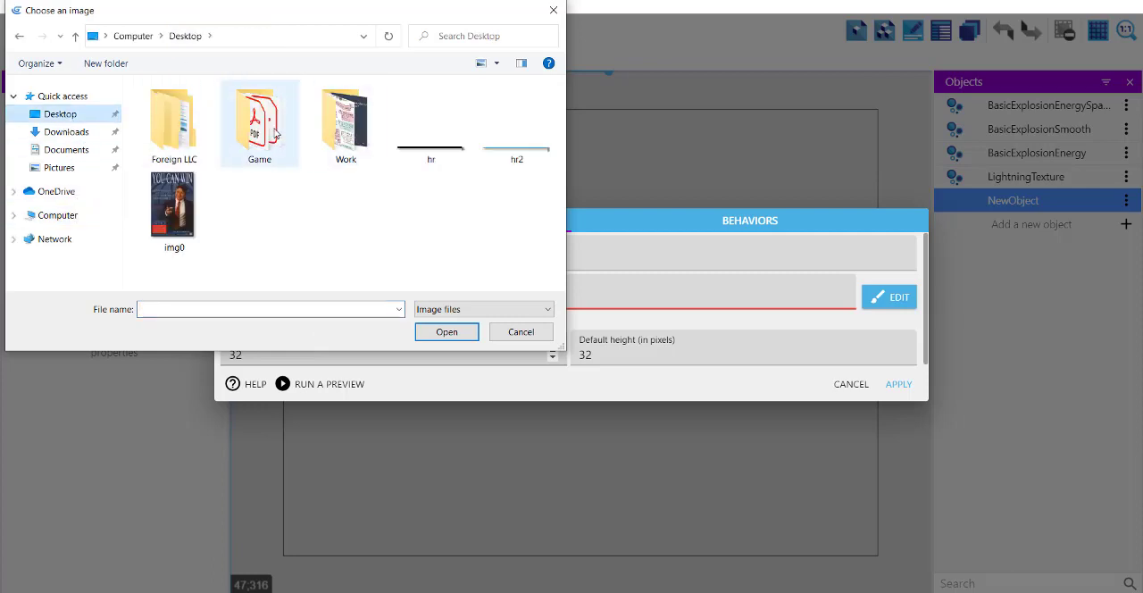
{"action": "double_click", "coordinate": [259, 123]}
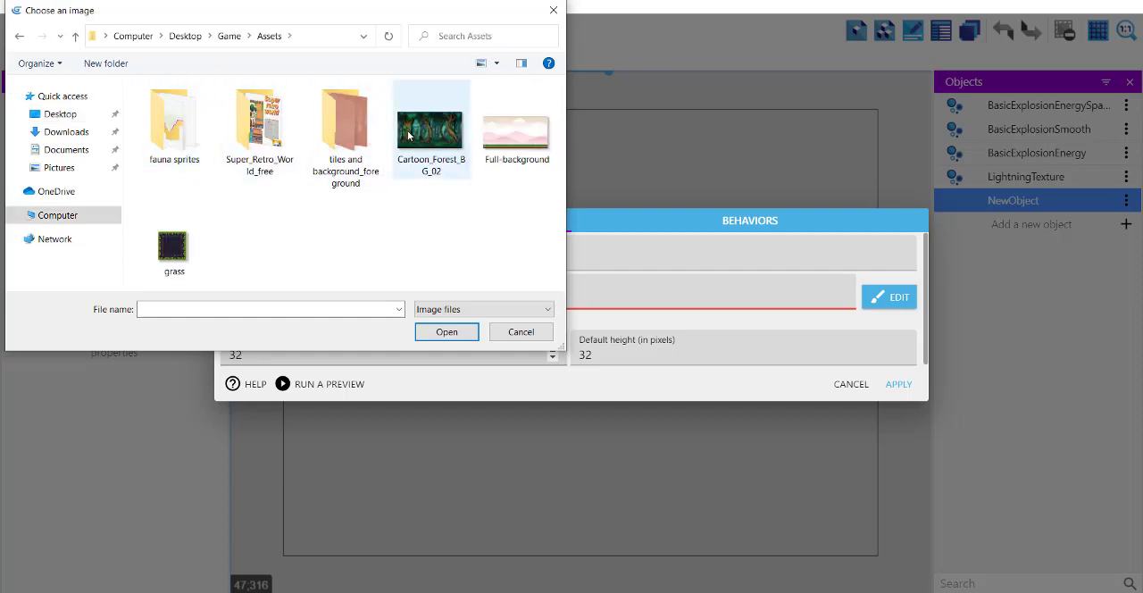
{"action": "left_click", "coordinate": [259, 121]}
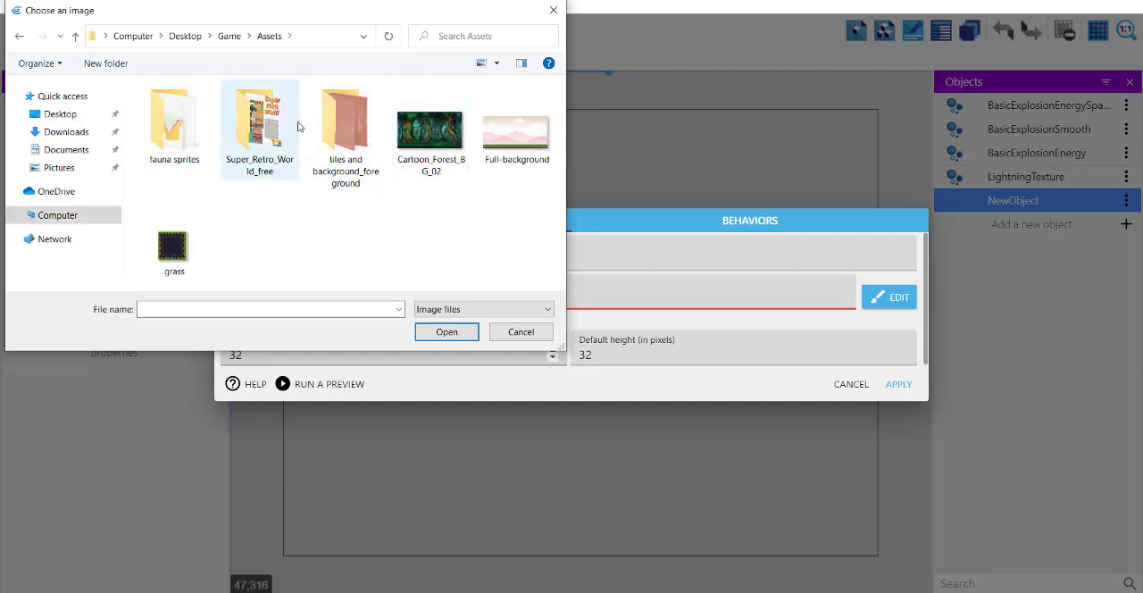
{"action": "left_click", "coordinate": [431, 129]}
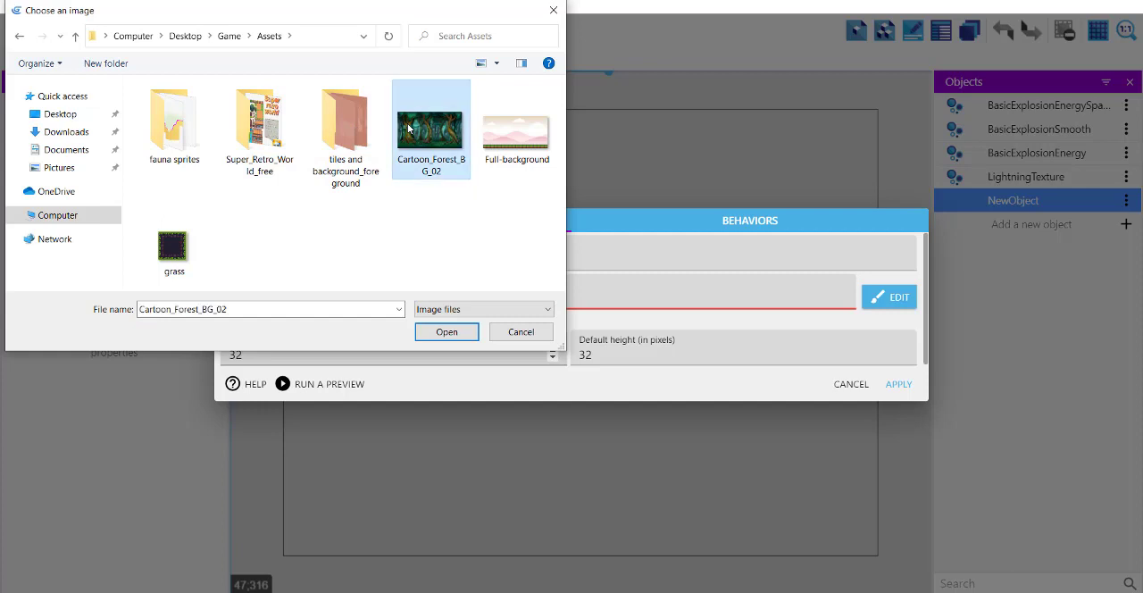
{"action": "left_click", "coordinate": [446, 332]}
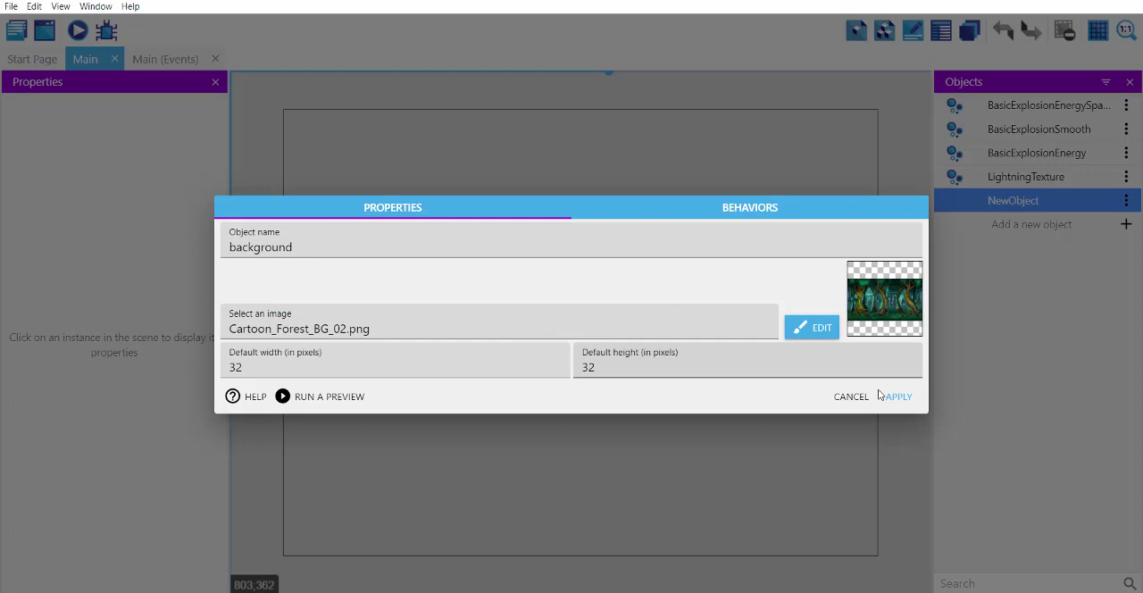
- Place the forest background, give it custom size 830×634, and save the project
{"action": "left_click", "coordinate": [897, 396]}
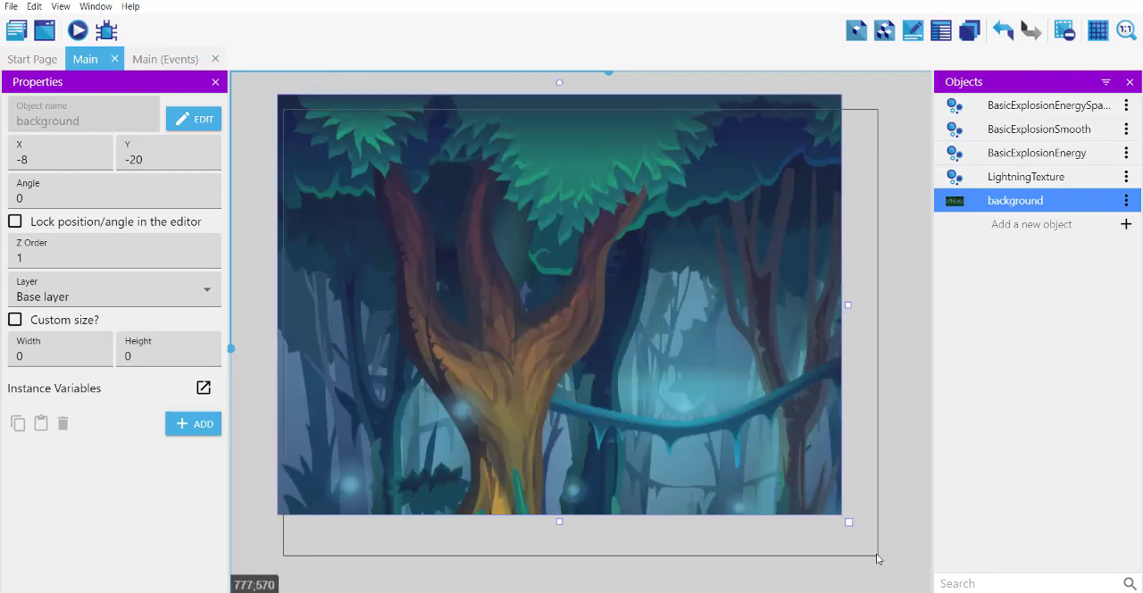
{"action": "left_click", "coordinate": [15, 320]}
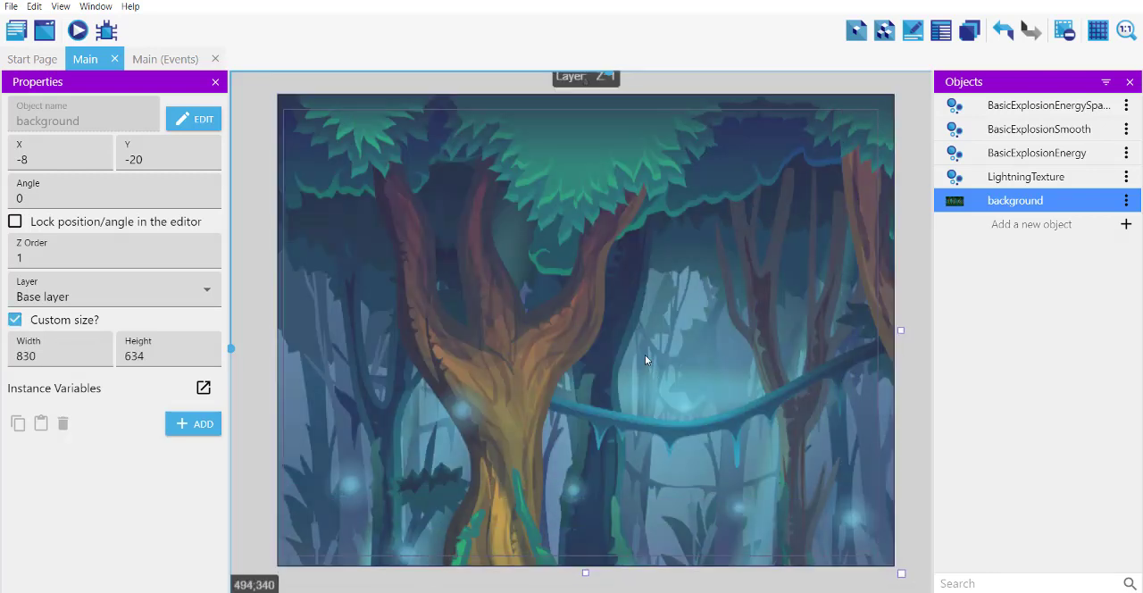
{"action": "left_click", "coordinate": [263, 234]}
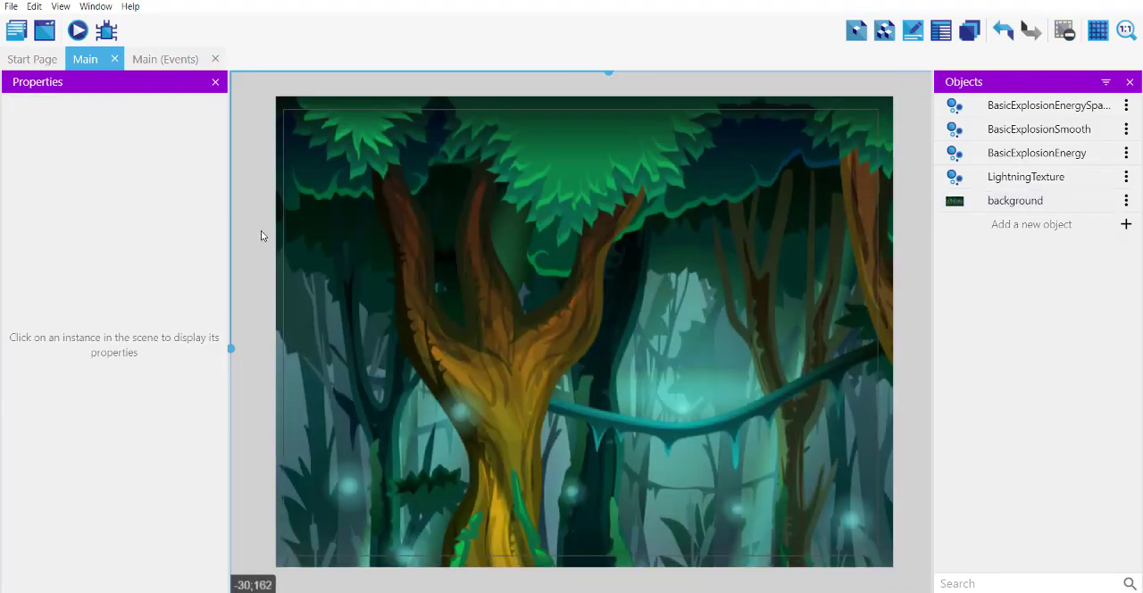
{"action": "key", "text": "ctrl+s"}
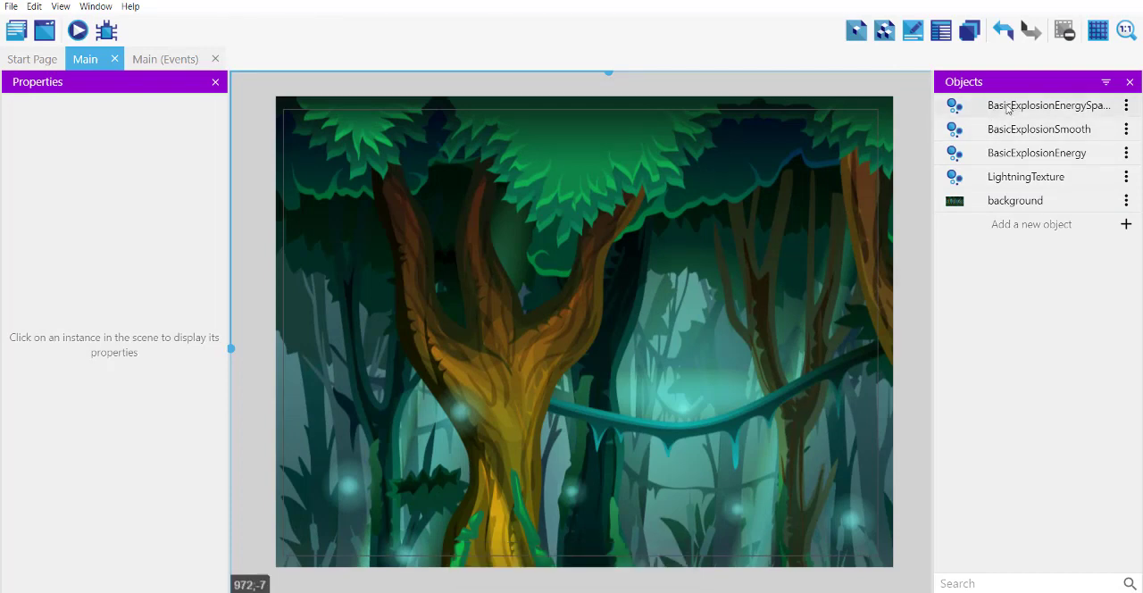
{"action": "left_click", "coordinate": [1049, 105]}
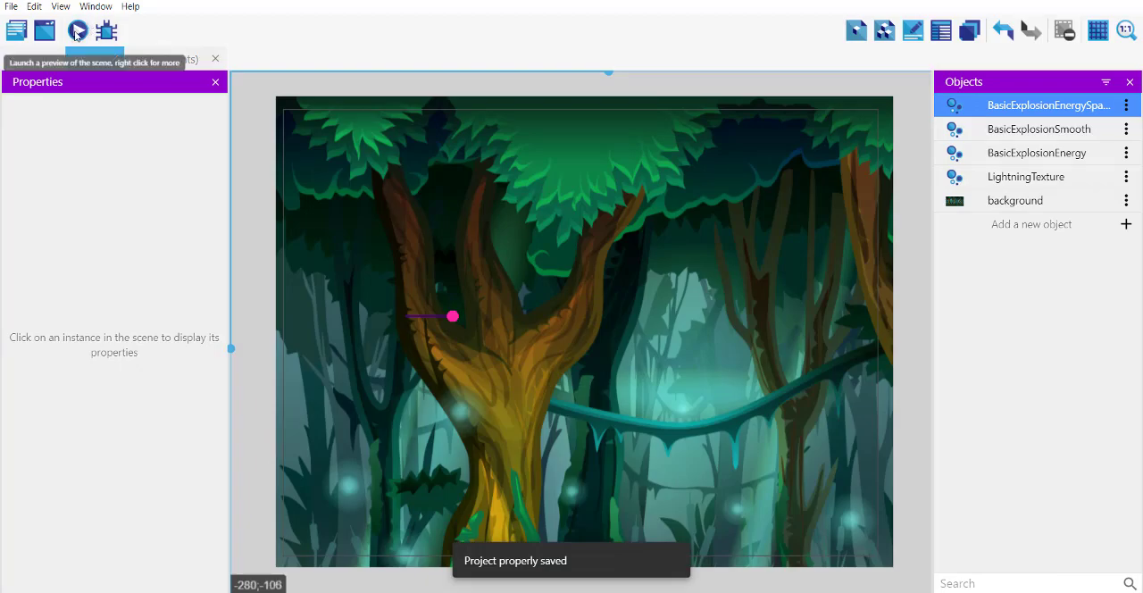
- Preview the scene with the explosion emitter on the tree trunk, then close it
{"action": "left_click", "coordinate": [78, 31]}
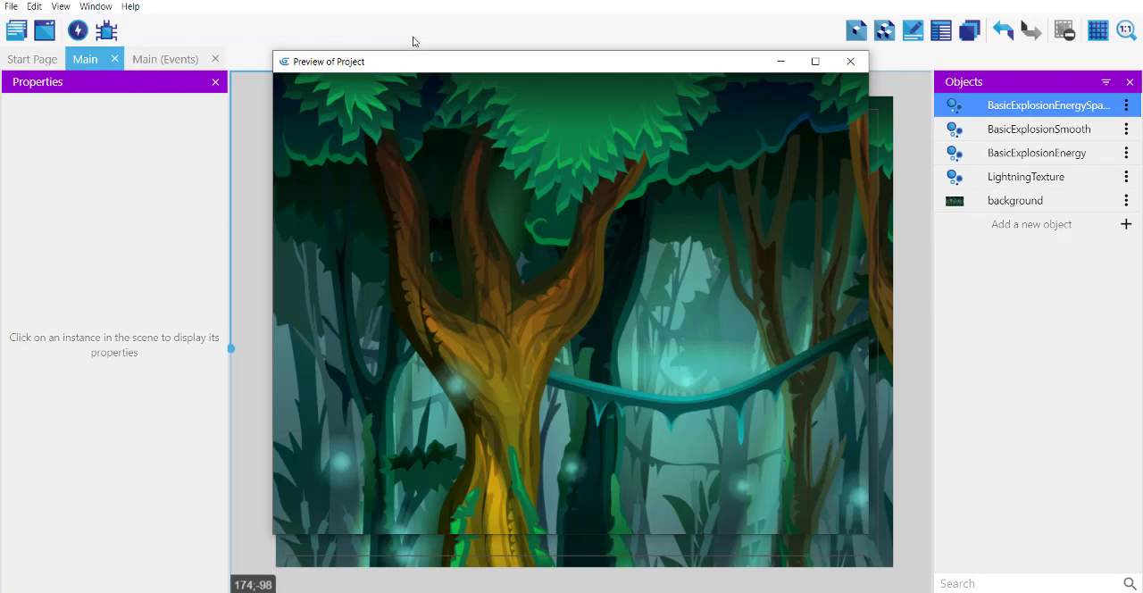
{"action": "mouse_move", "coordinate": [478, 286]}
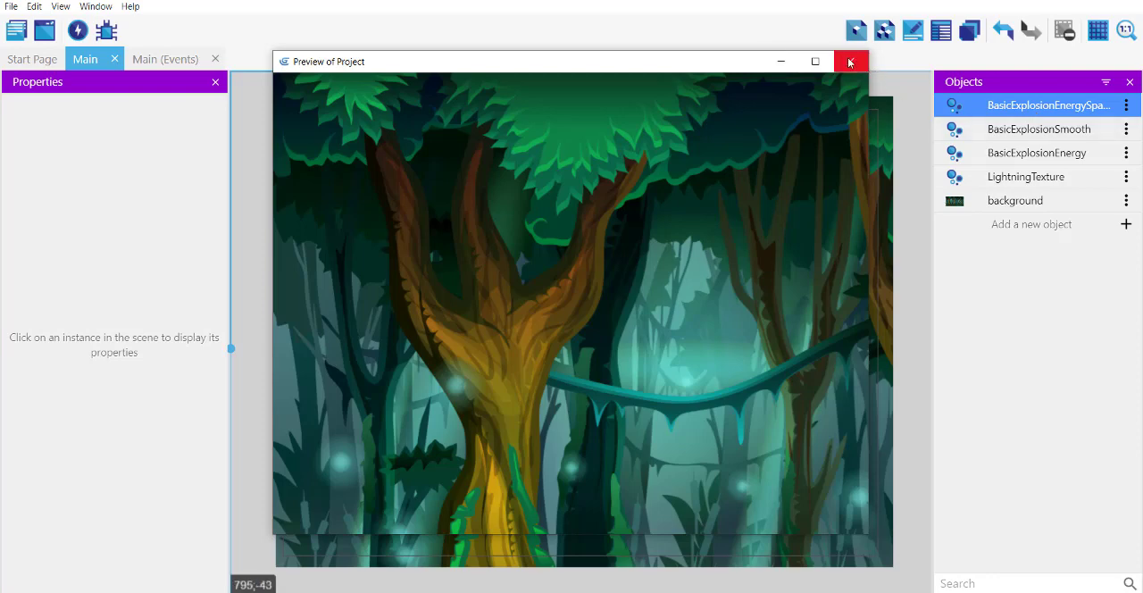
{"action": "left_click", "coordinate": [849, 62]}
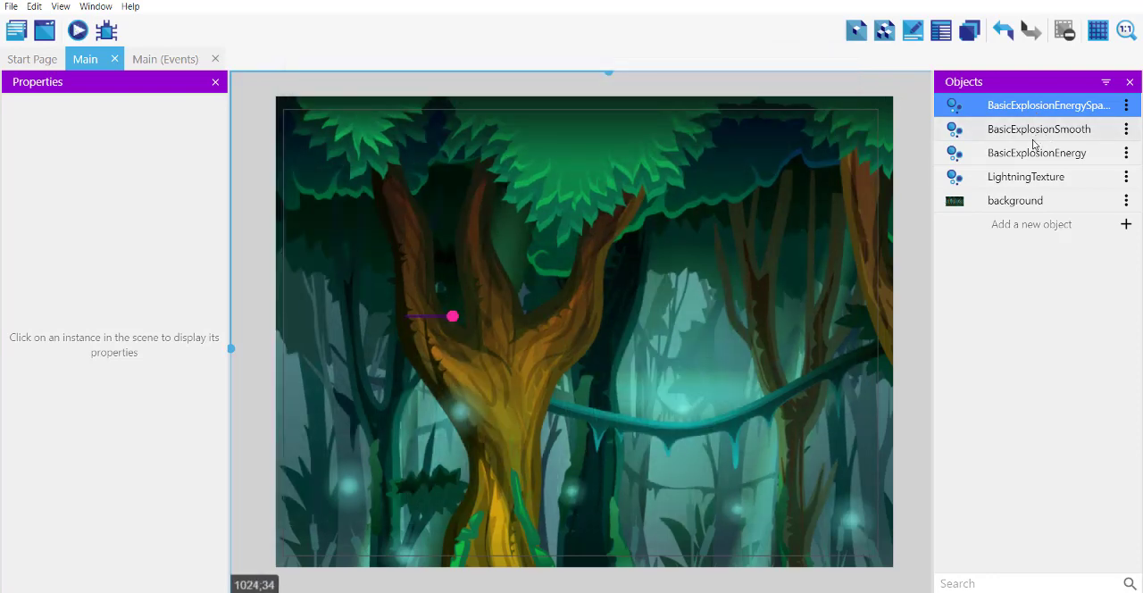
- Place BasicExplosionSmooth and LightningTexture emitters, then run and close another preview
{"action": "left_click", "coordinate": [1039, 128]}
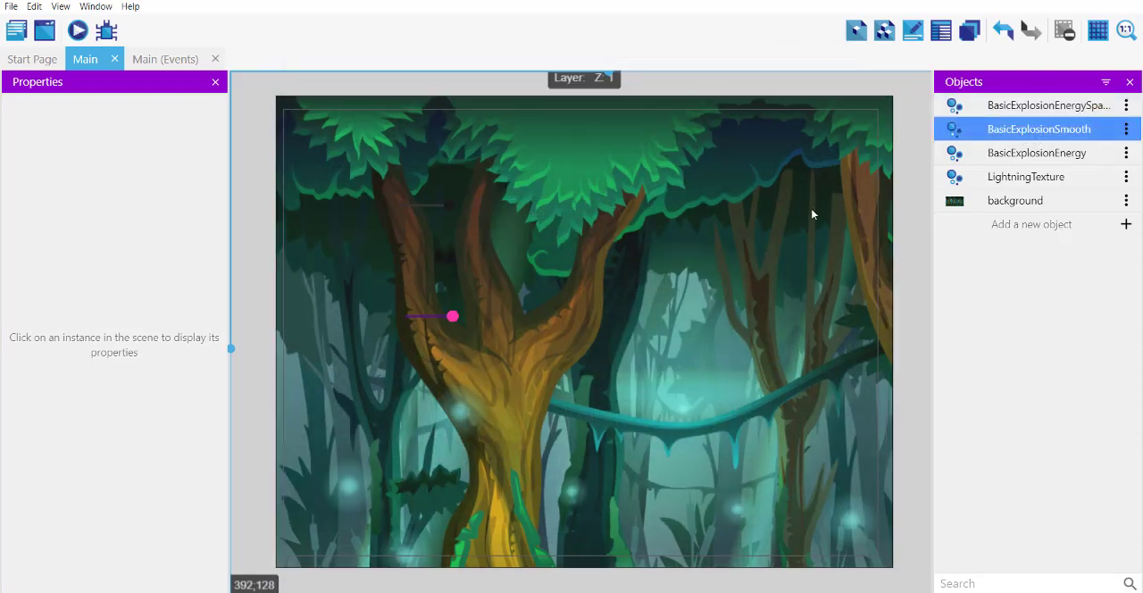
{"action": "left_click", "coordinate": [1036, 152]}
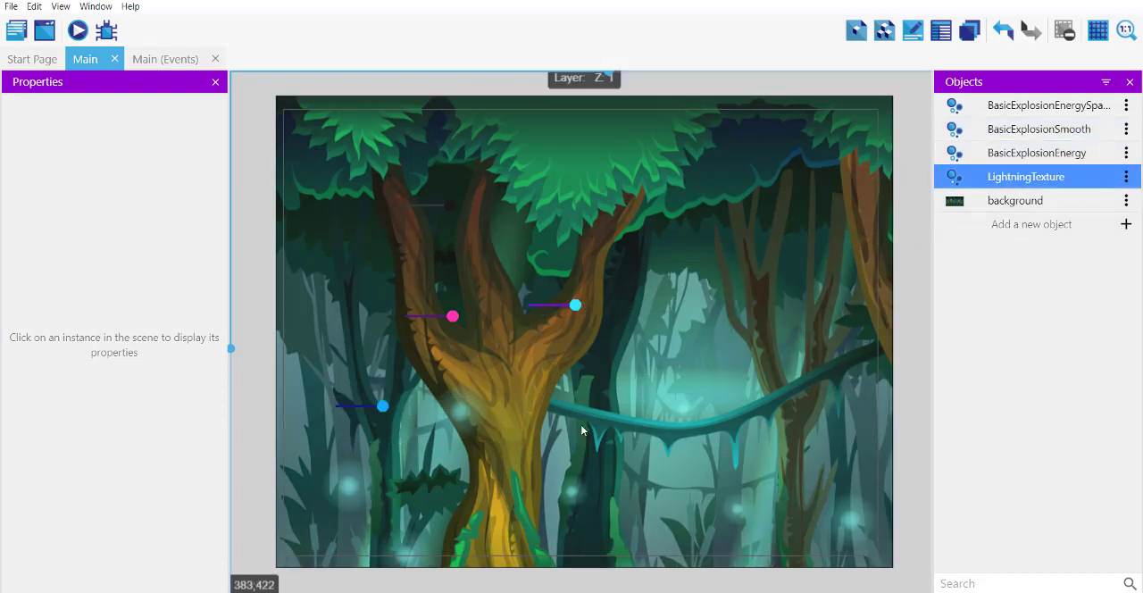
{"action": "key", "text": "ctrl+s"}
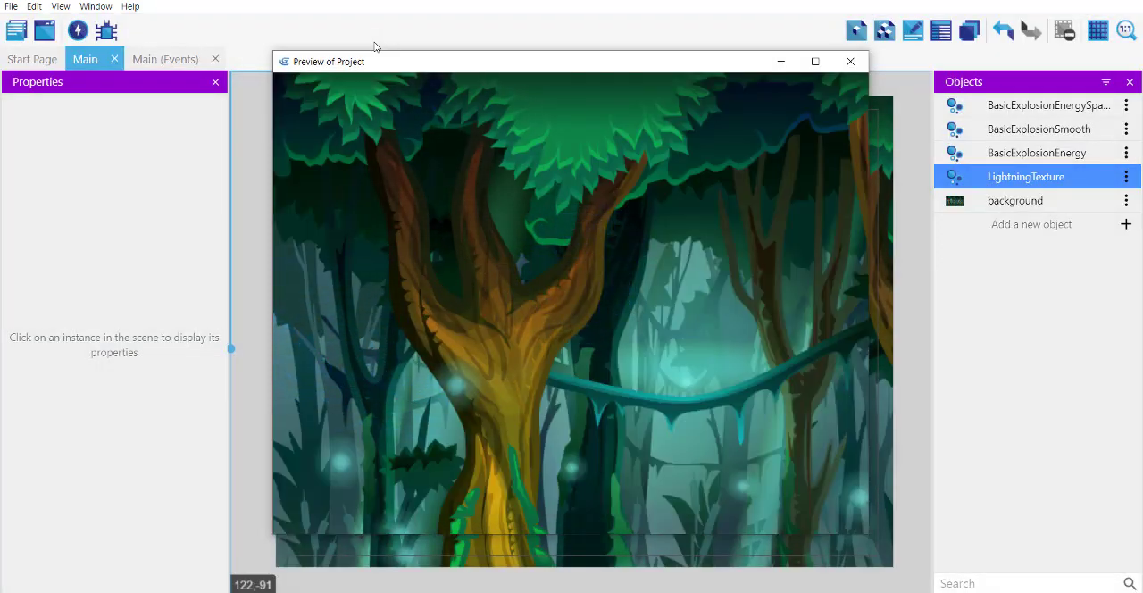
{"action": "left_click", "coordinate": [849, 61]}
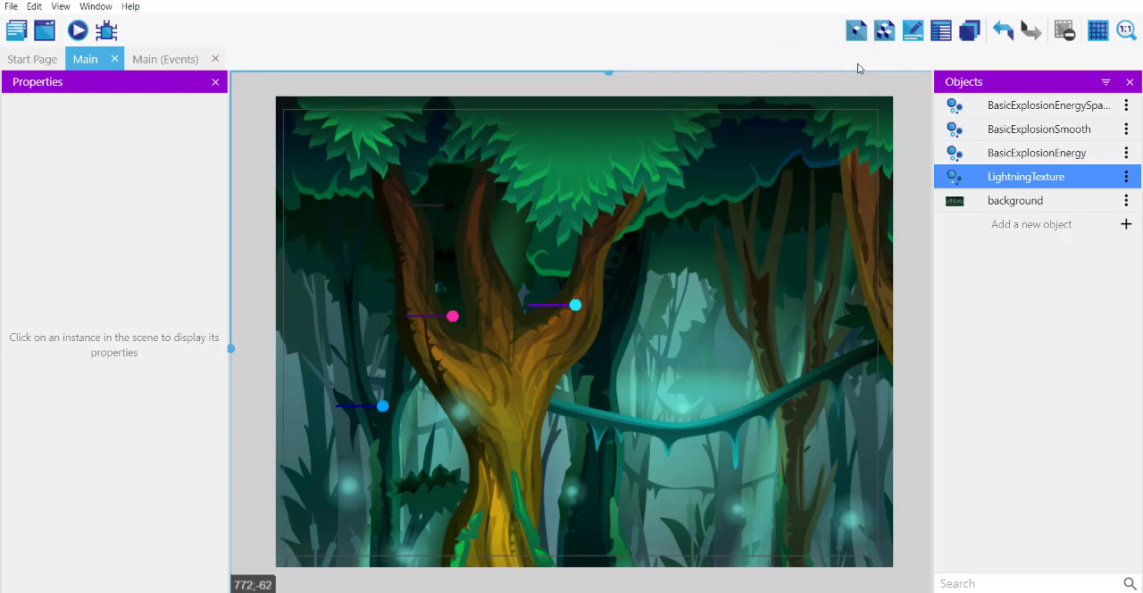
{"action": "mouse_move", "coordinate": [1045, 235]}
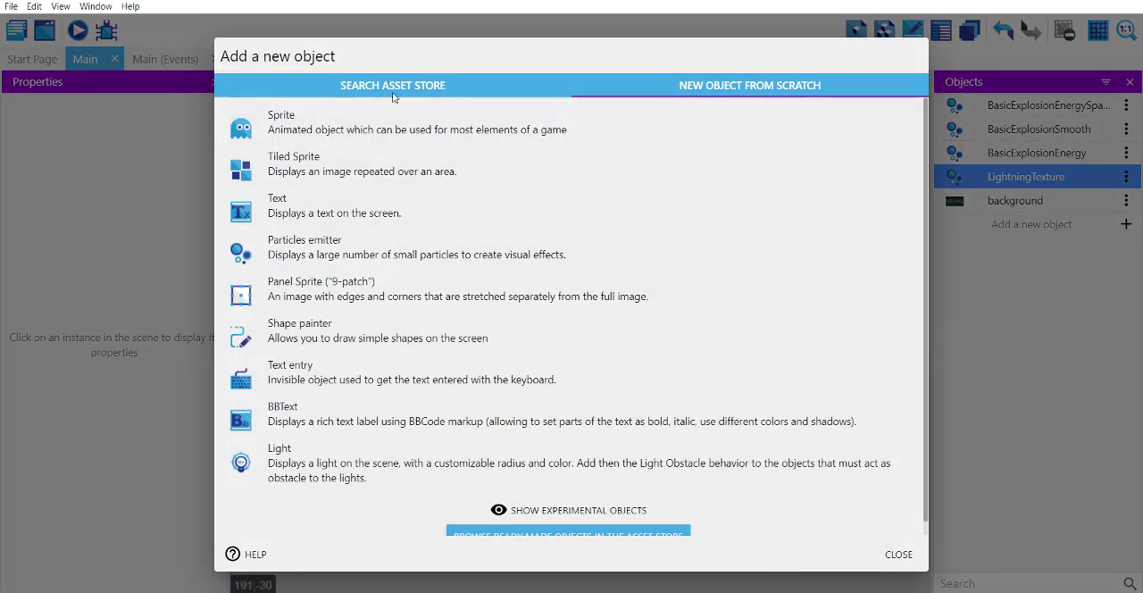
- Browse the asset store's Foliage Pack and view Big tree (3) without adding it
{"action": "left_click", "coordinate": [393, 85]}
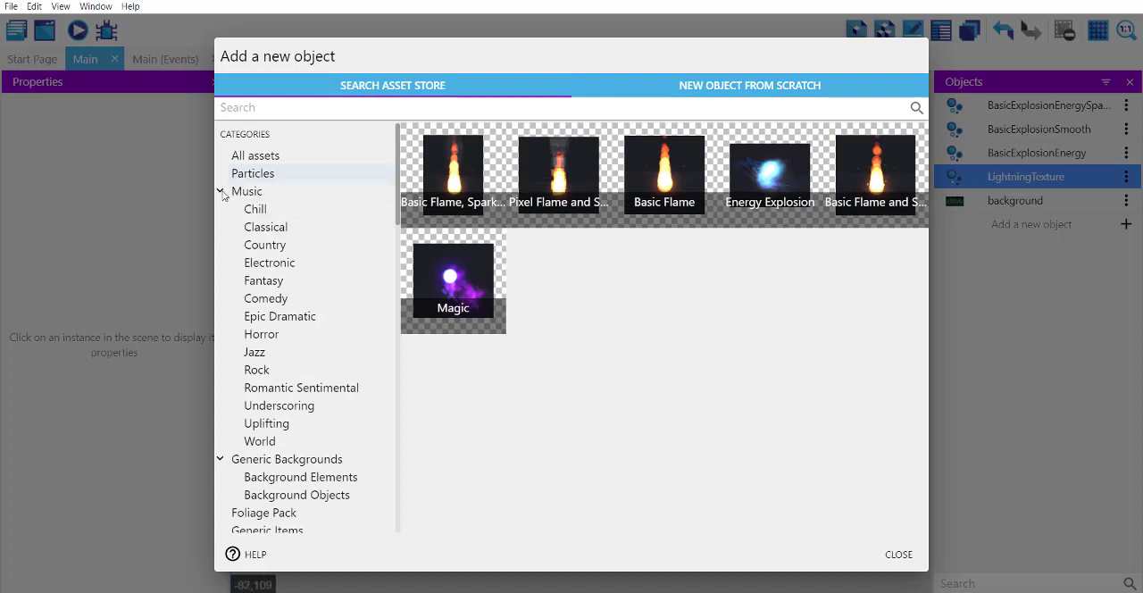
{"action": "left_click", "coordinate": [219, 191]}
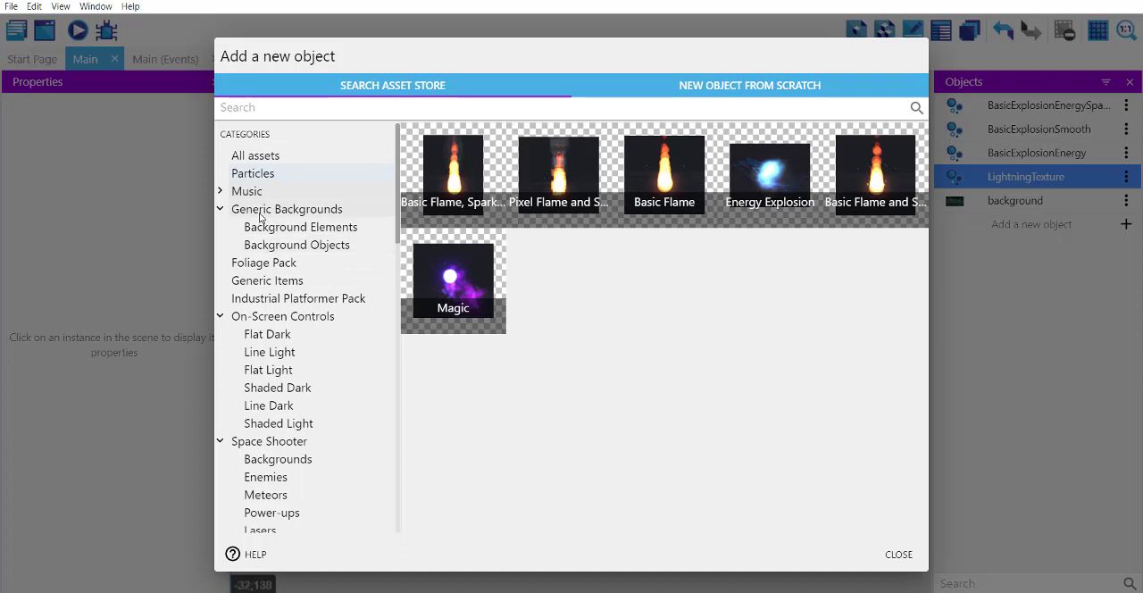
{"action": "left_click", "coordinate": [264, 263]}
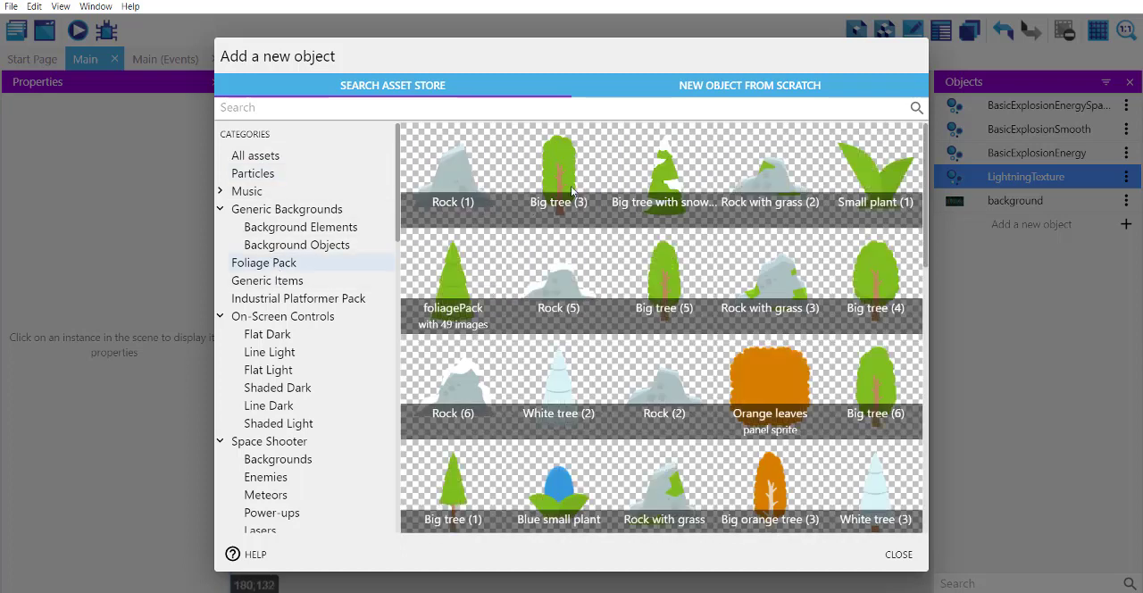
{"action": "left_click", "coordinate": [558, 170]}
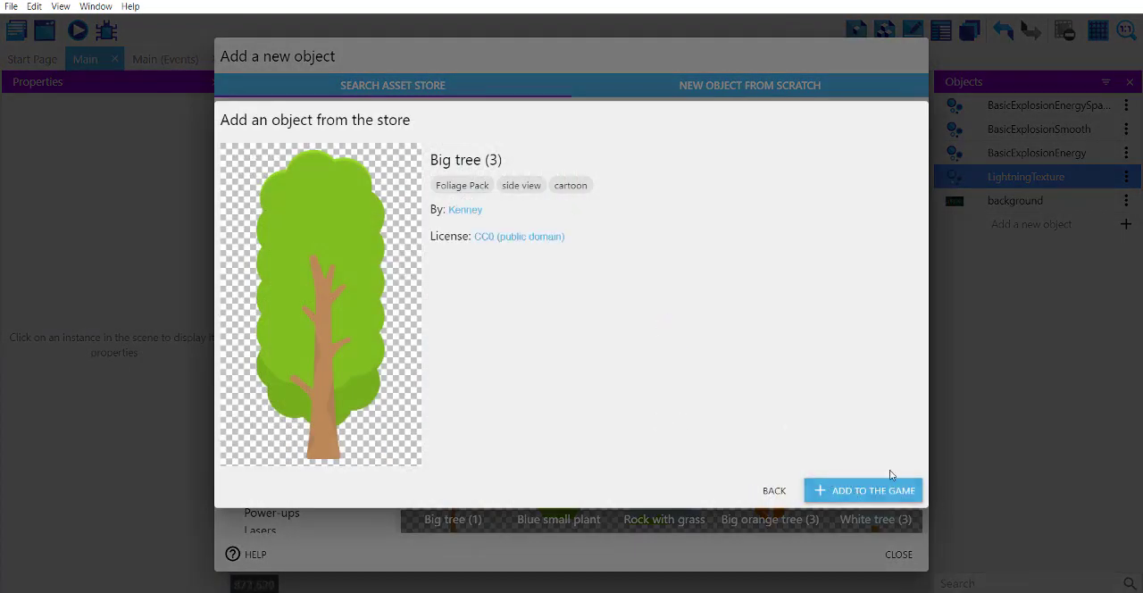
{"action": "mouse_move", "coordinate": [774, 490]}
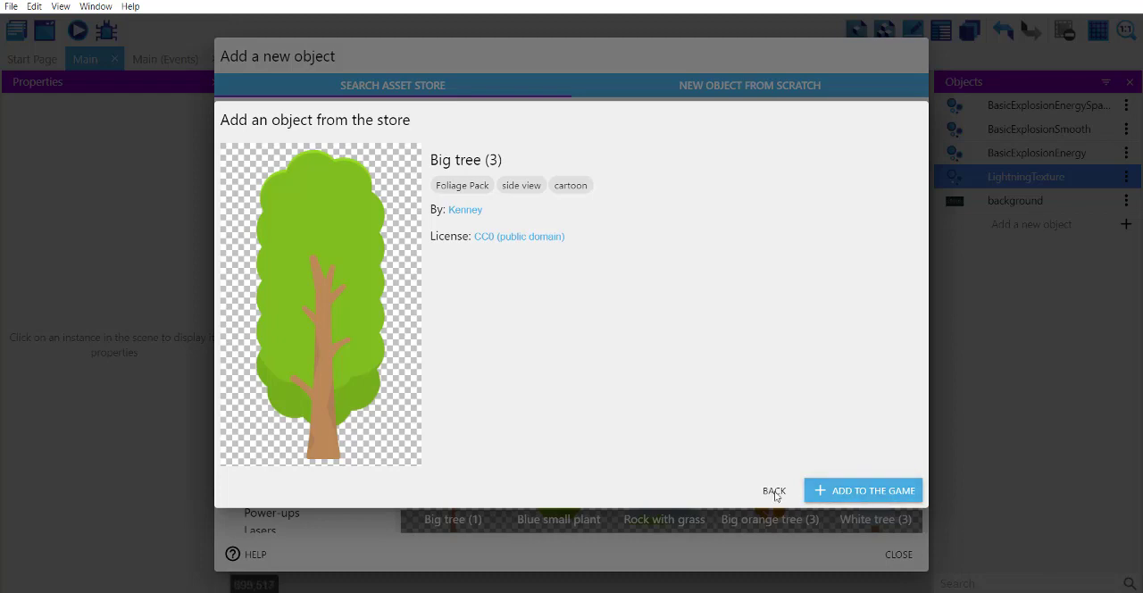
{"action": "left_click", "coordinate": [773, 490]}
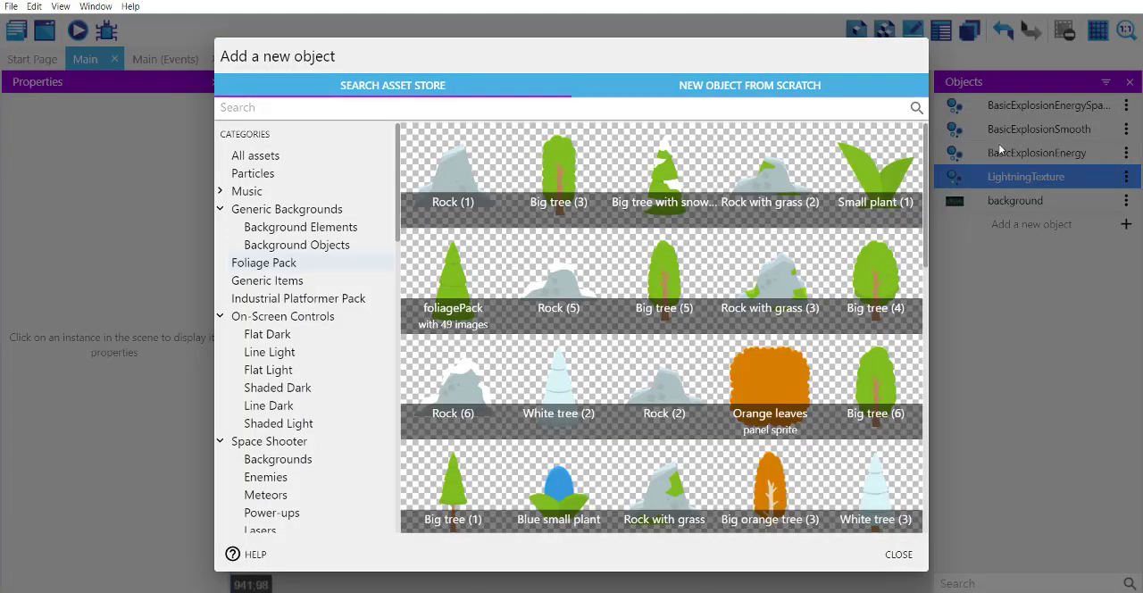
{"action": "mouse_move", "coordinate": [1027, 217]}
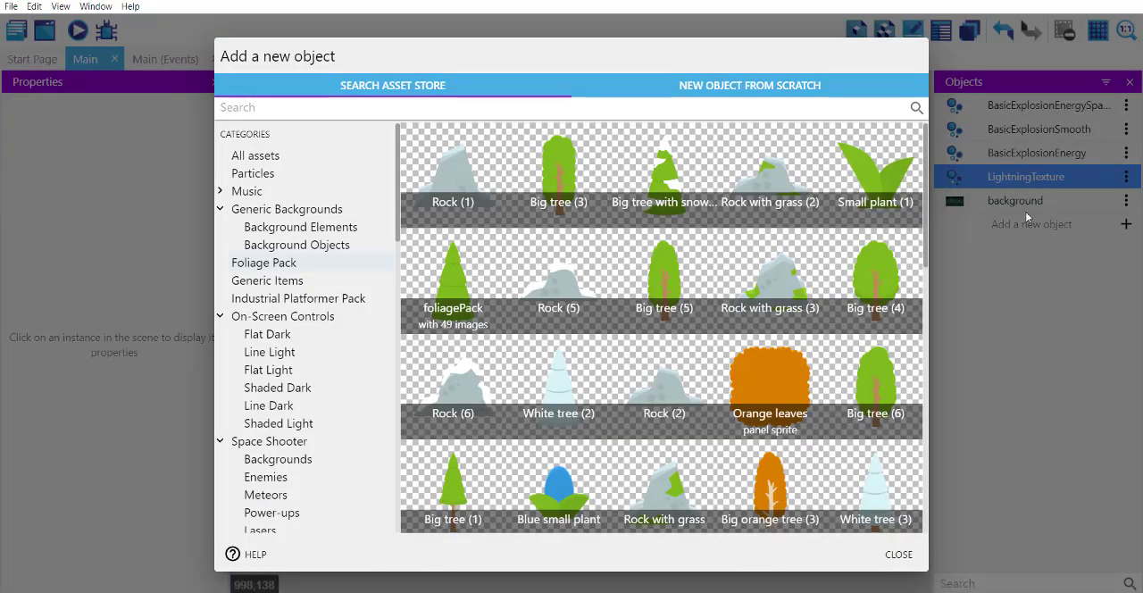
{"action": "mouse_move", "coordinate": [1009, 193]}
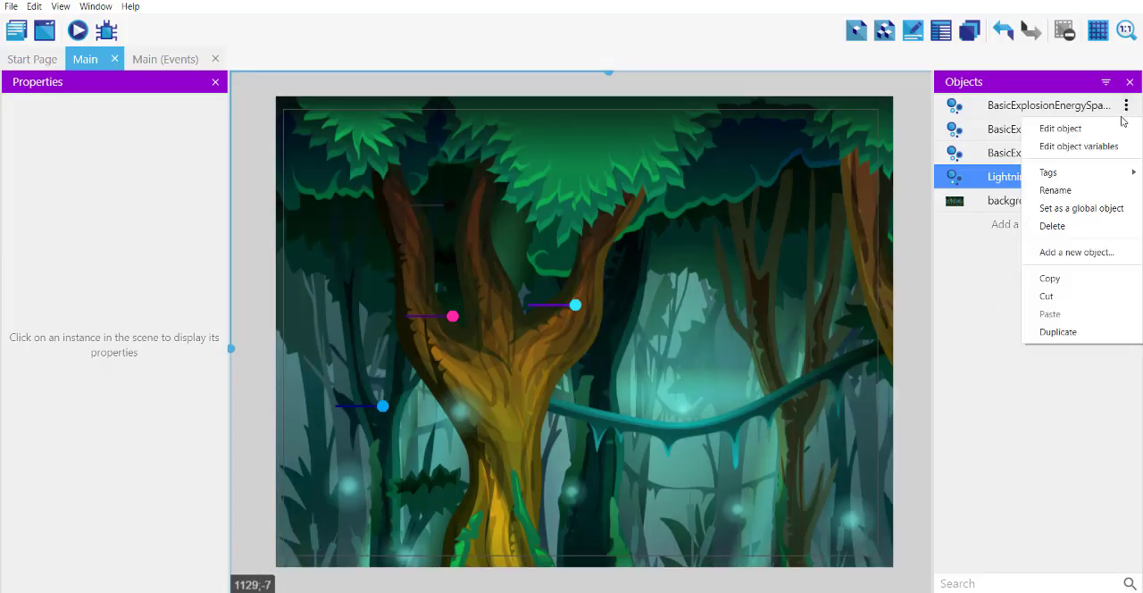
- Delete the four particle objects, including BasicExplosionSmooth, BasicExplosionEnergy and LightningTexture, confirming each removal
{"action": "left_click", "coordinate": [1052, 226]}
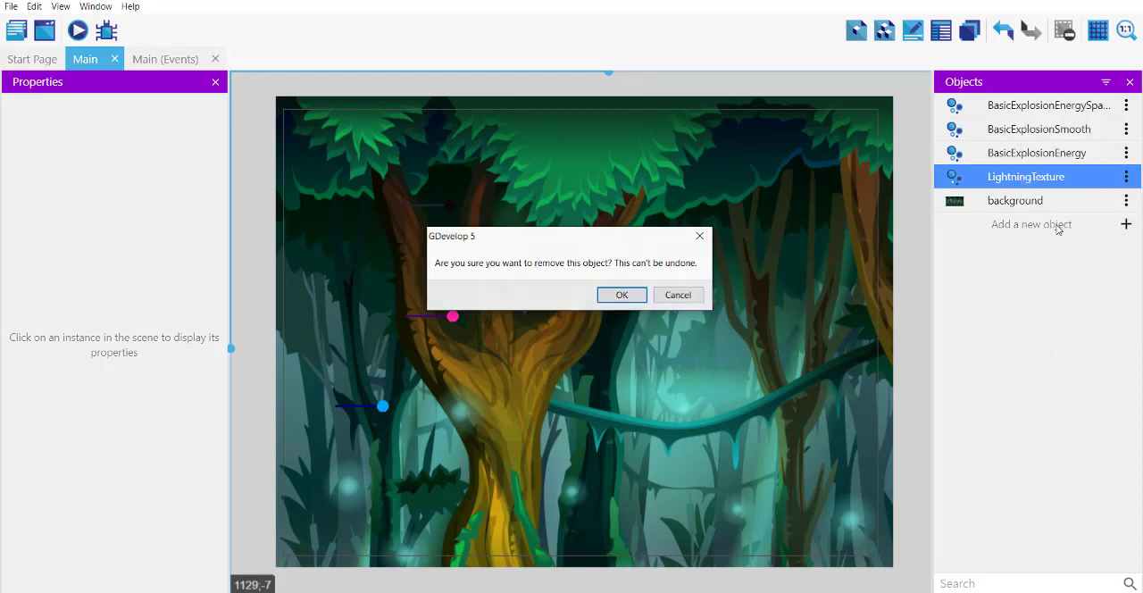
{"action": "left_click", "coordinate": [622, 295]}
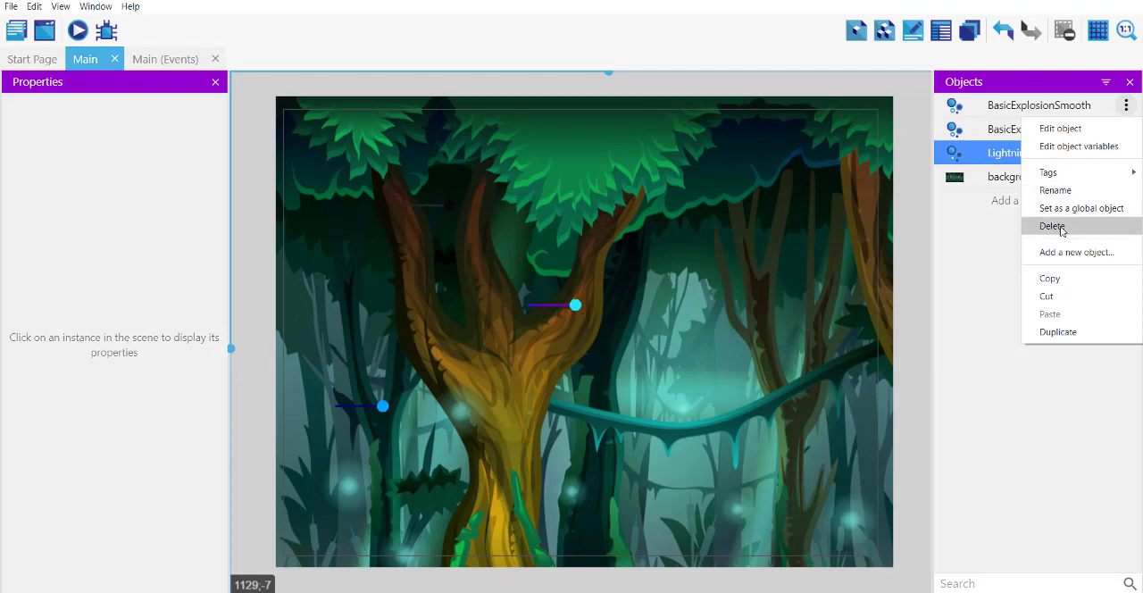
{"action": "left_click", "coordinate": [1053, 226]}
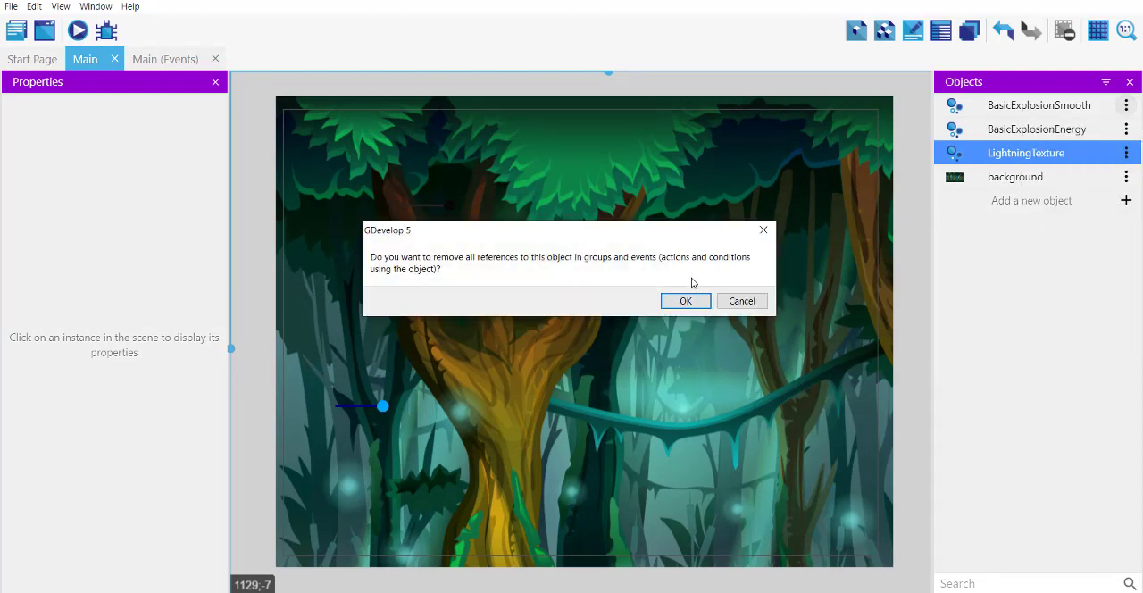
{"action": "left_click", "coordinate": [685, 300]}
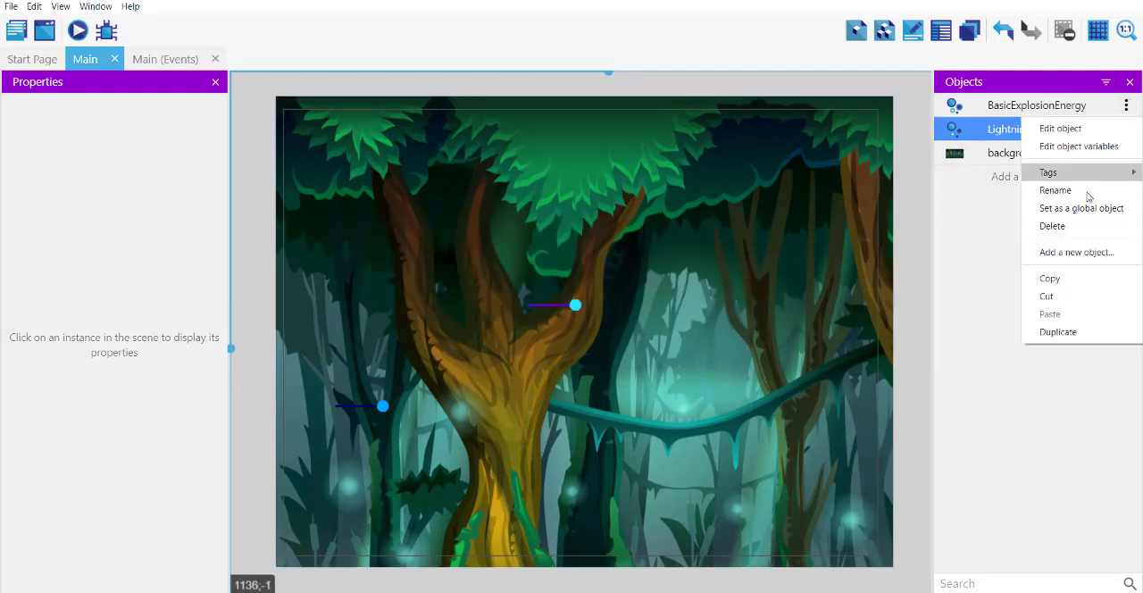
{"action": "left_click", "coordinate": [1052, 225]}
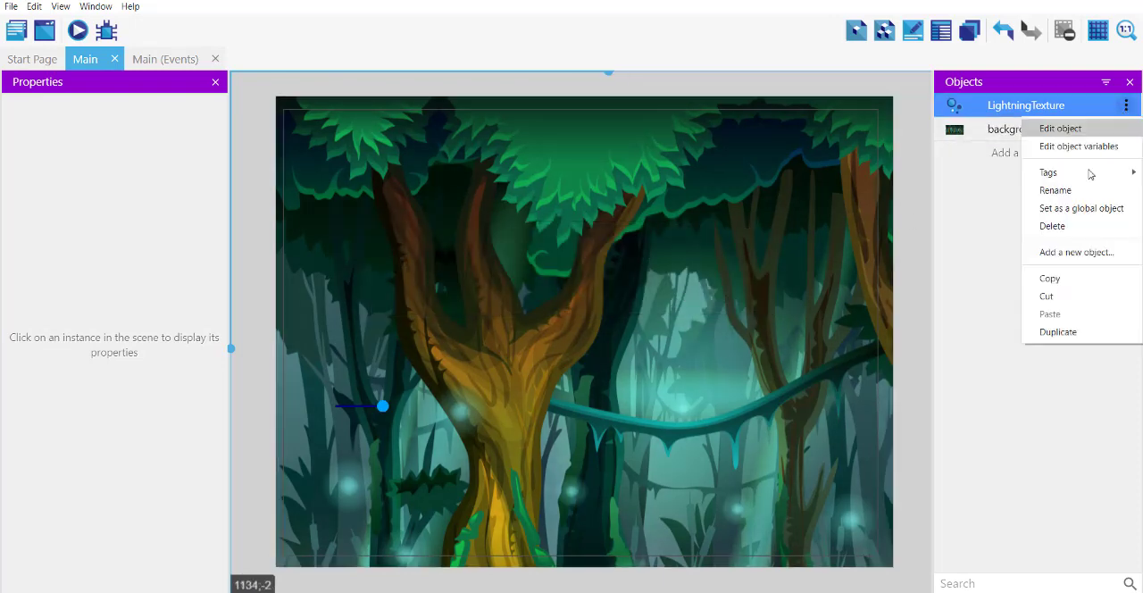
{"action": "left_click", "coordinate": [1052, 225]}
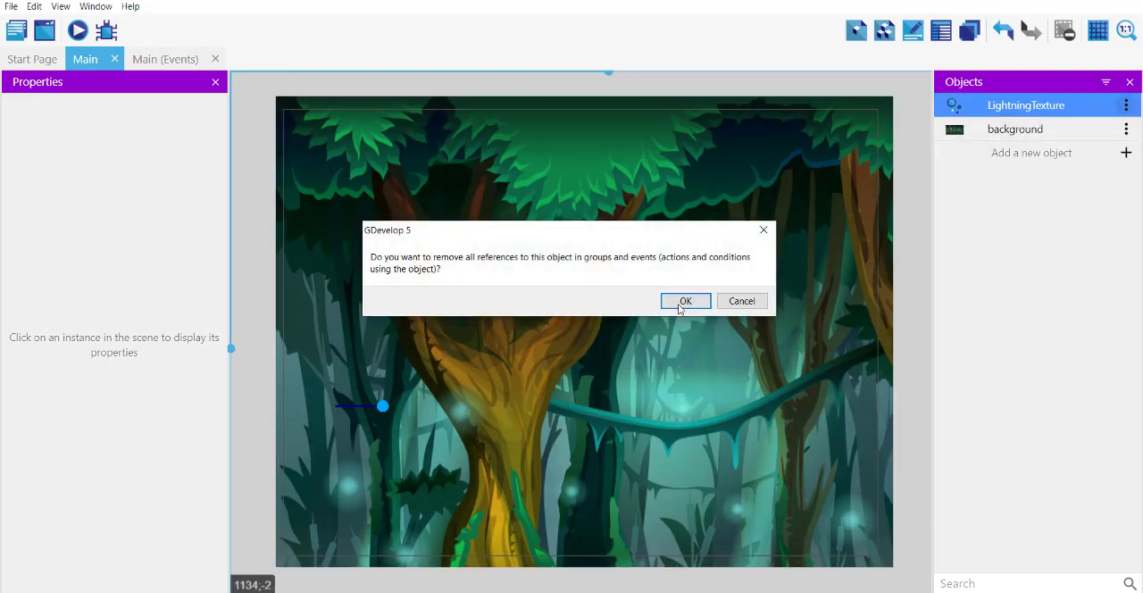
{"action": "left_click", "coordinate": [685, 301]}
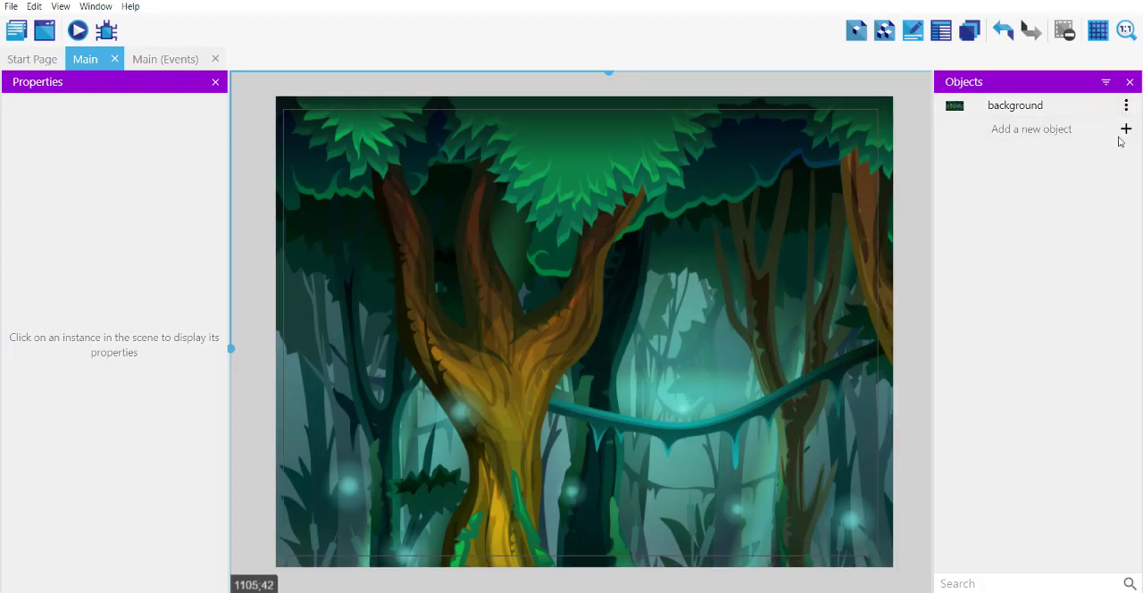
{"action": "left_click", "coordinate": [1126, 129]}
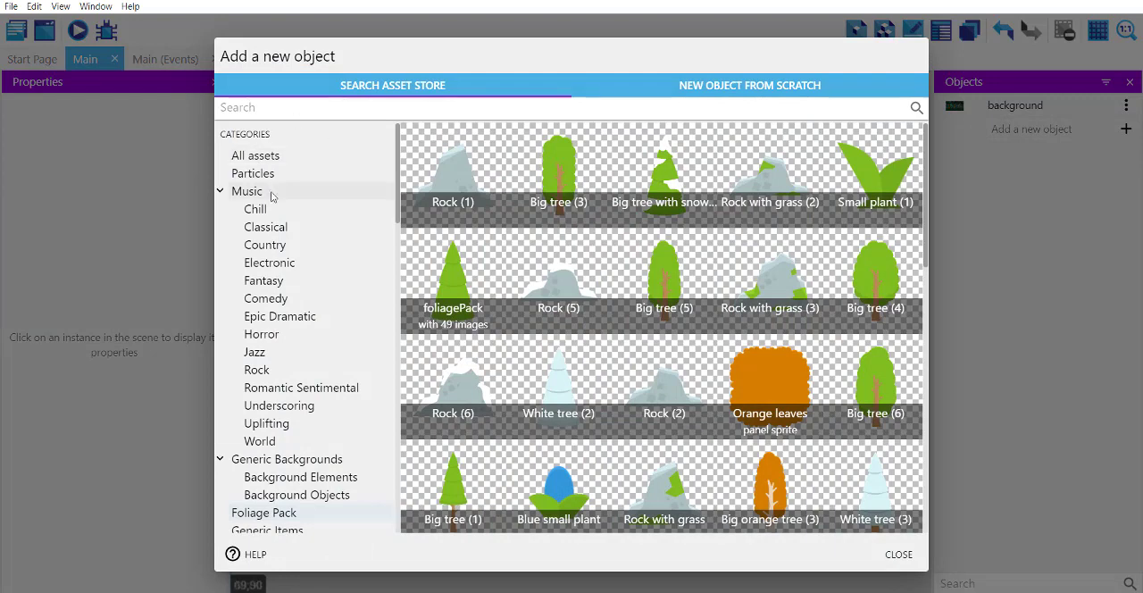
{"action": "mouse_move", "coordinate": [285, 189]}
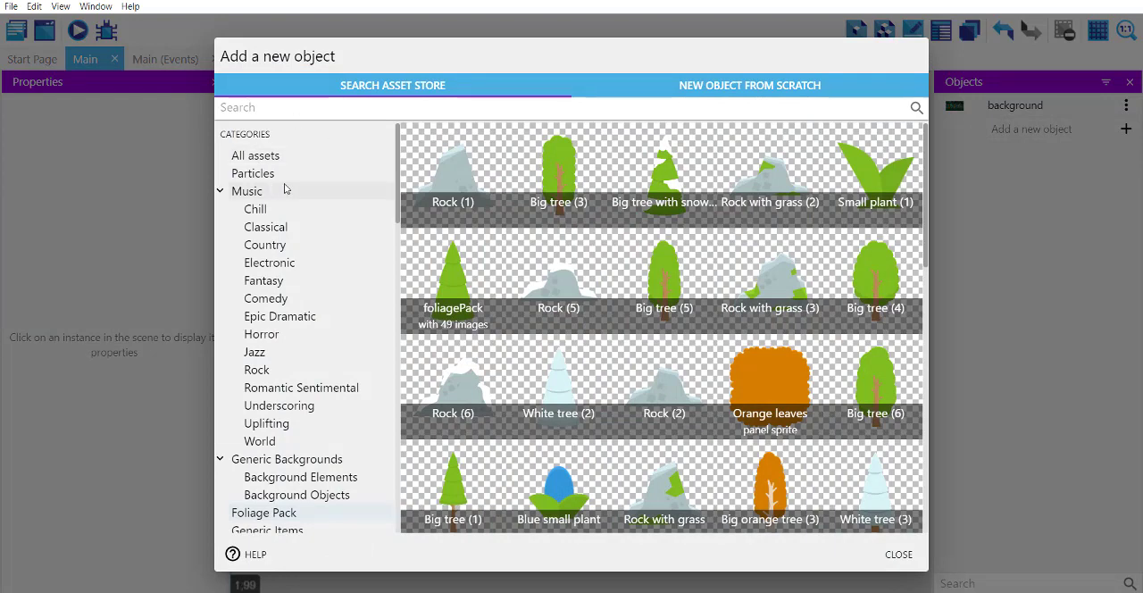
{"action": "mouse_move", "coordinate": [919, 402]}
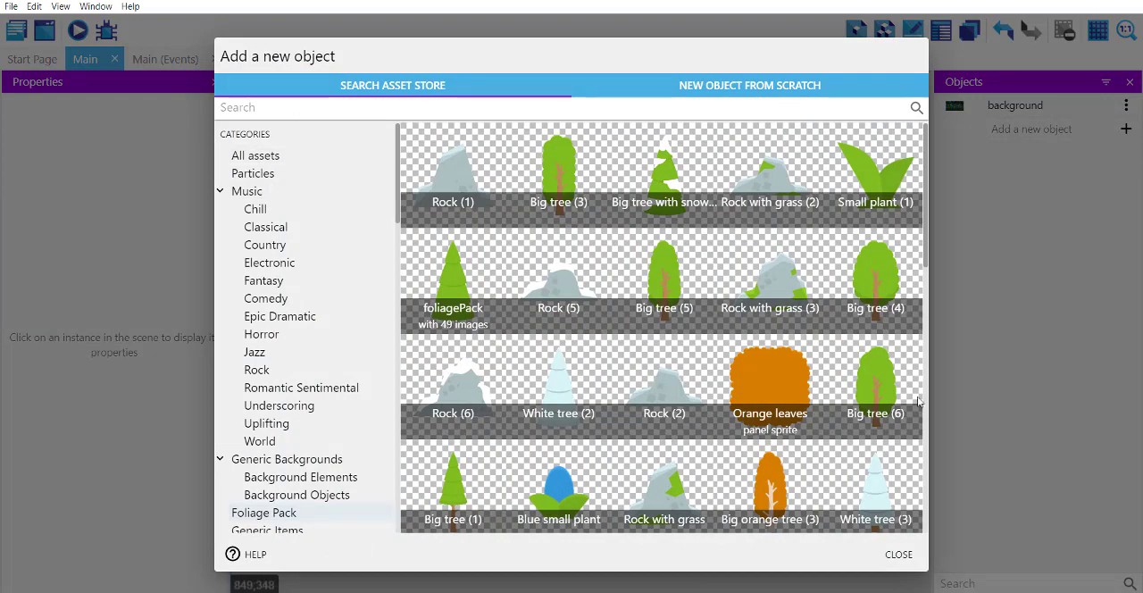
{"action": "left_click", "coordinate": [898, 554]}
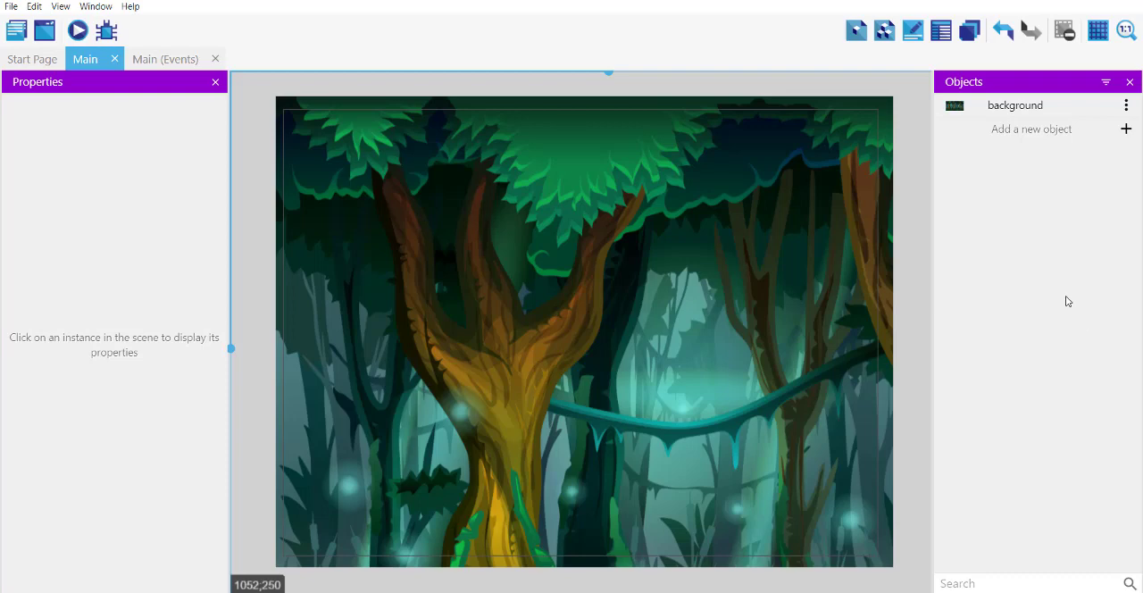